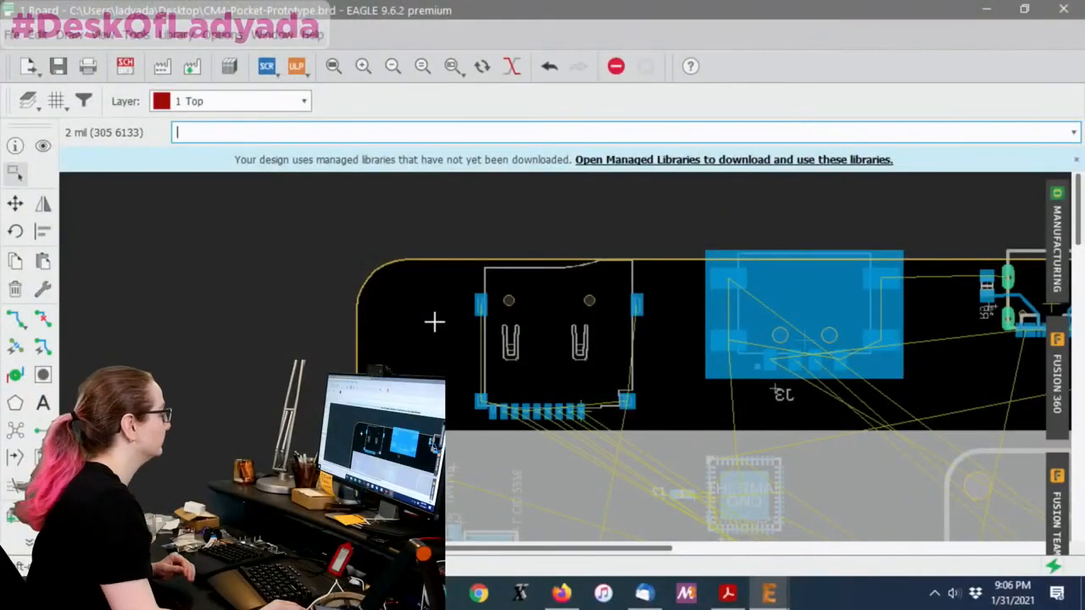
Switch from the CM4 pocket prototype board in EAGLE to the Digi-Key homepage.
{"action": "left_click", "coordinate": [320, 16]}
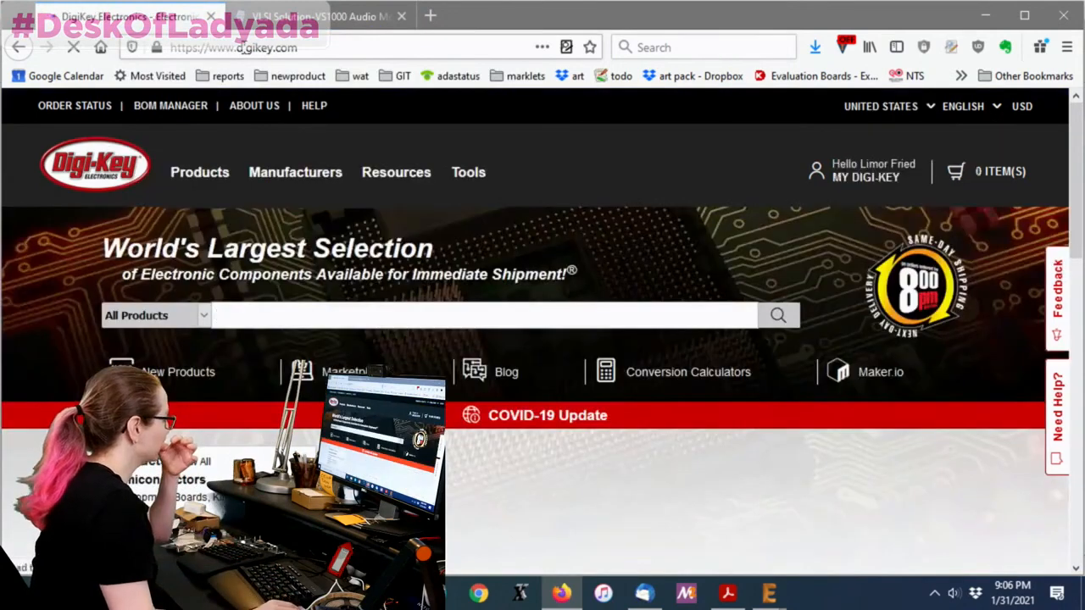
Search 'micro sd card holder', get zero results, then enter 'pc card' instead.
{"action": "type", "text": "micro sd card holder"}
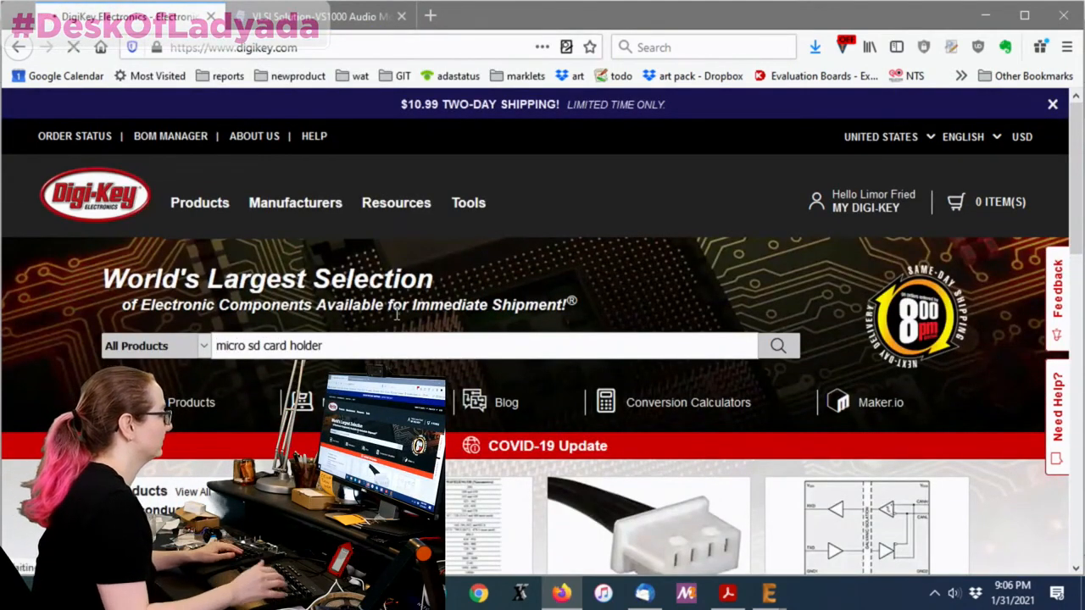
{"action": "left_click", "coordinate": [777, 345]}
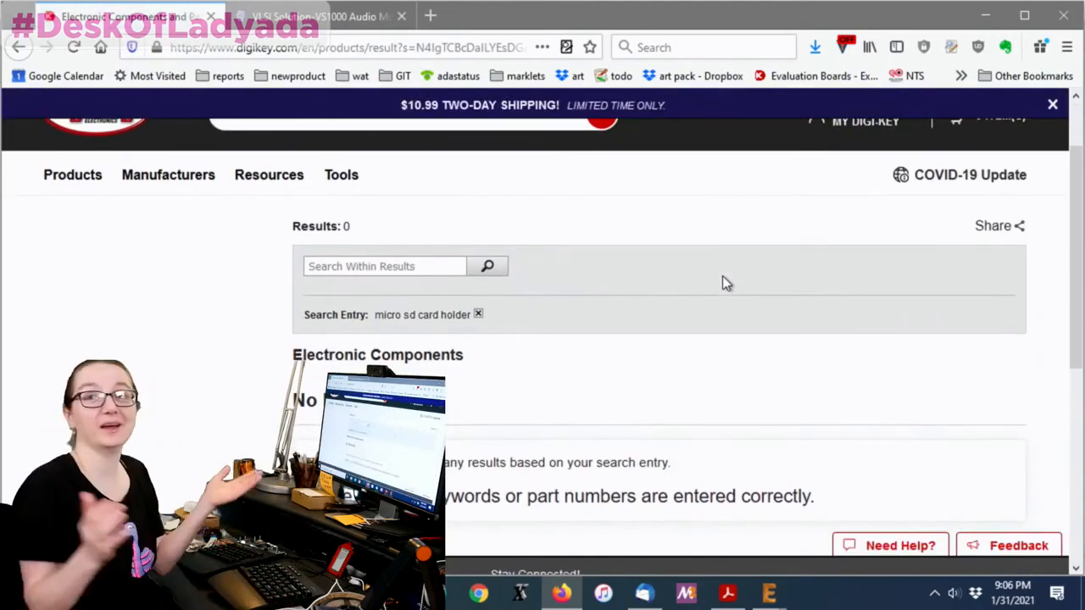
{"action": "scroll", "scroll_direction": "down", "scroll_amount": 3}
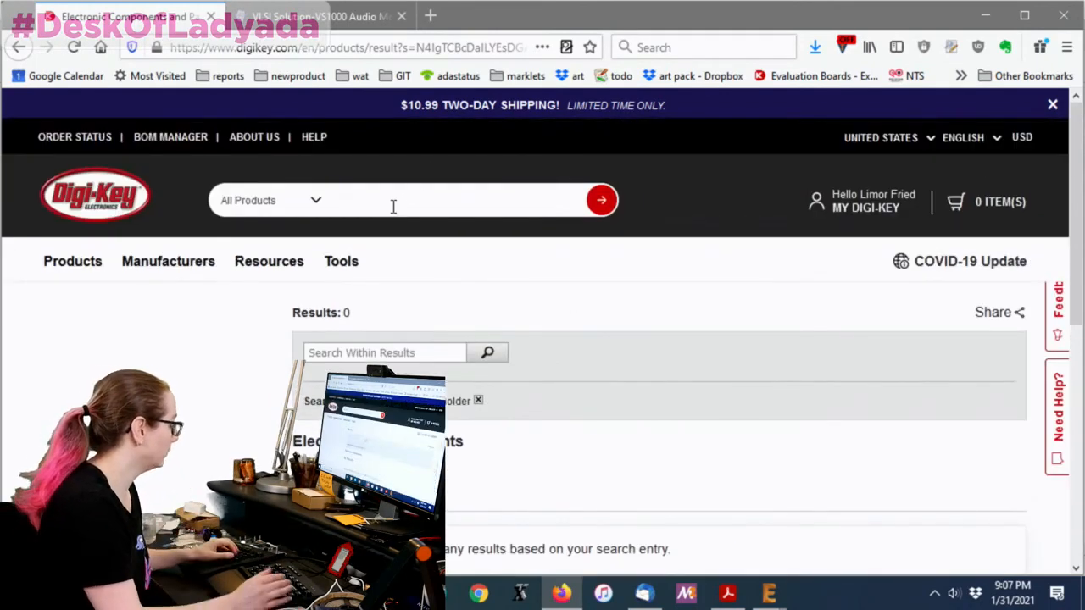
{"action": "type", "text": "pc d"}
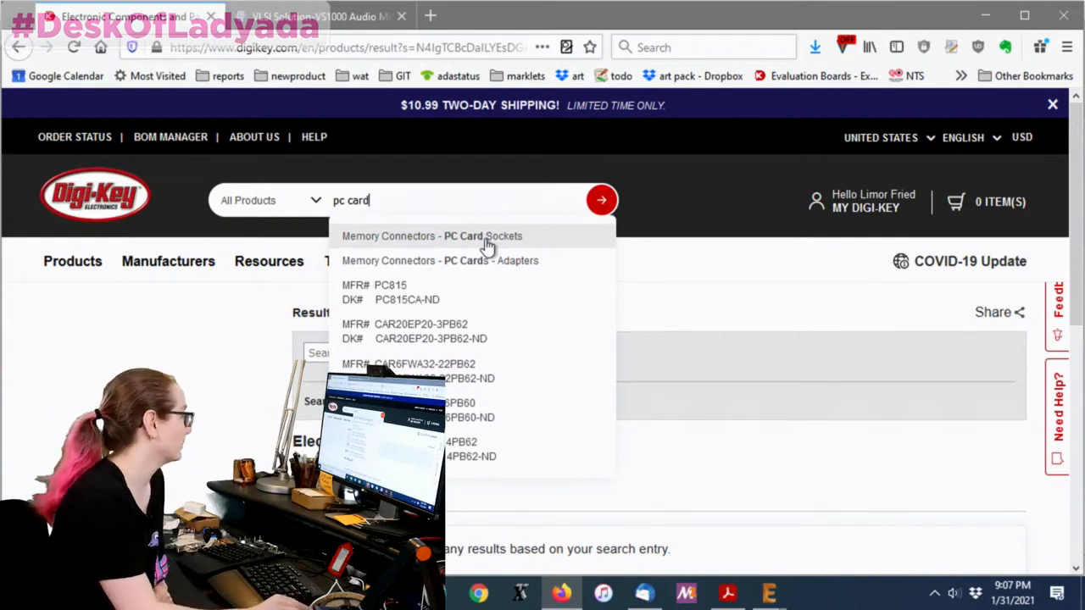
Open Memory Connectors – PC Card Sockets (2,579 results) and scroll to the microSD card types.
{"action": "left_click", "coordinate": [430, 236]}
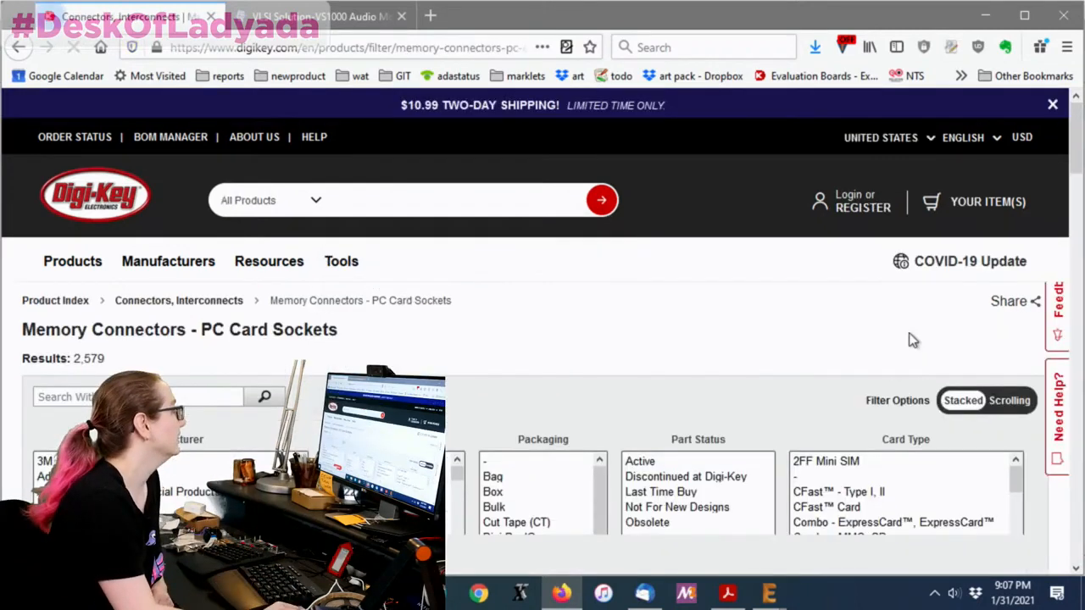
{"action": "scroll", "scroll_direction": "down", "scroll_amount": 3}
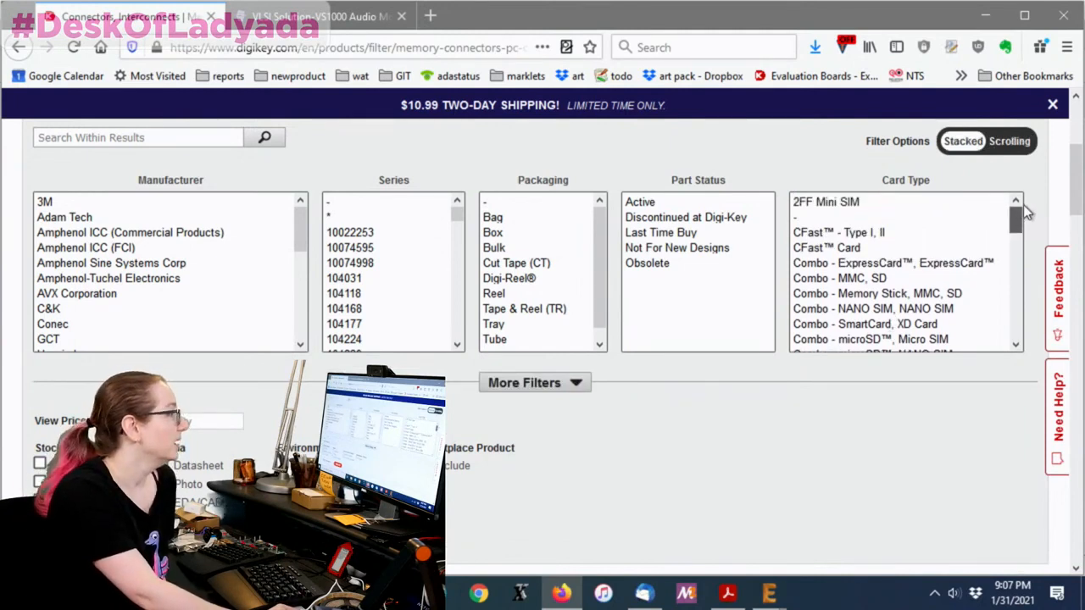
{"action": "mouse_move", "coordinate": [1055, 250]}
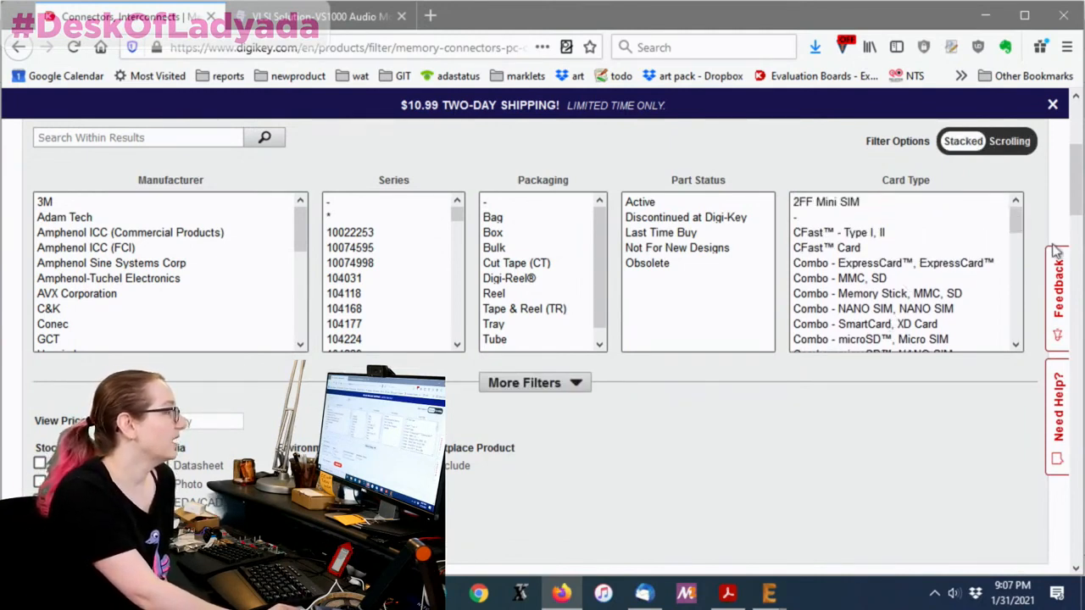
{"action": "scroll", "scroll_direction": "down", "scroll_amount": 3}
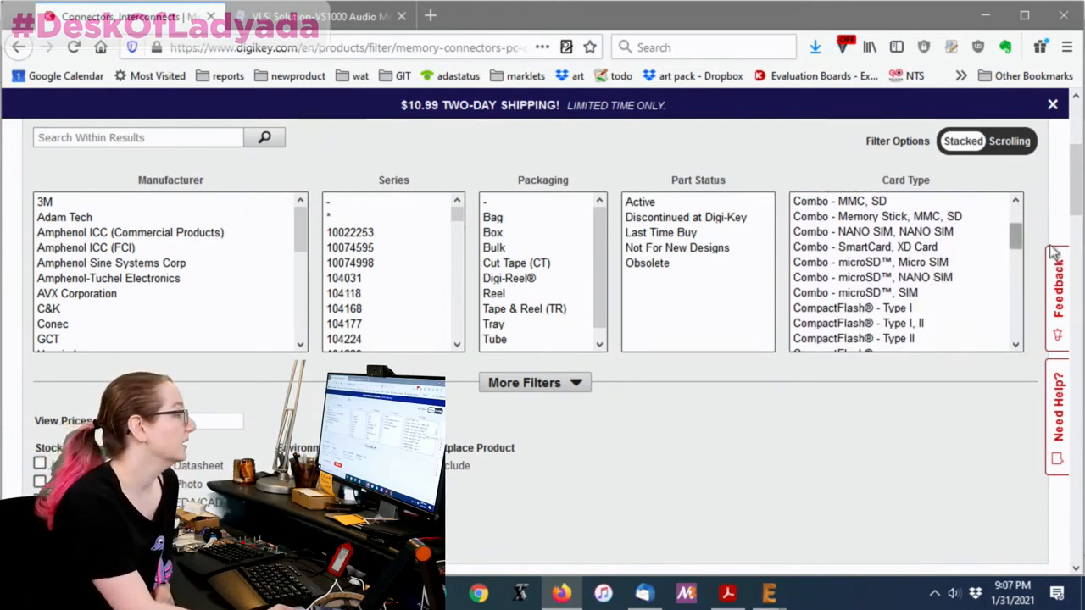
{"action": "scroll", "scroll_direction": "down", "scroll_amount": 3}
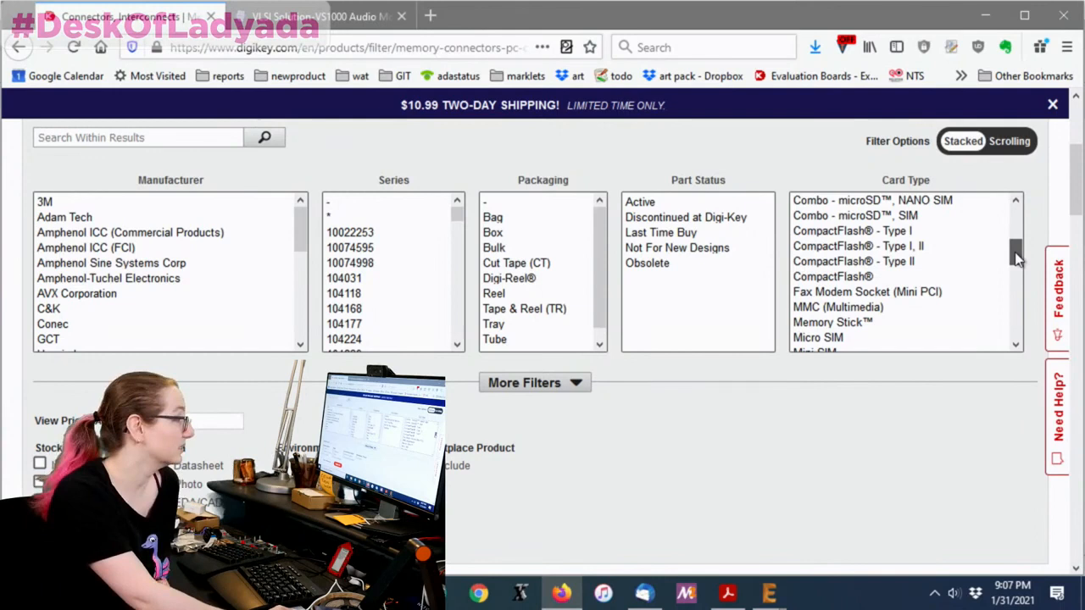
{"action": "scroll", "scroll_direction": "down", "scroll_amount": 3}
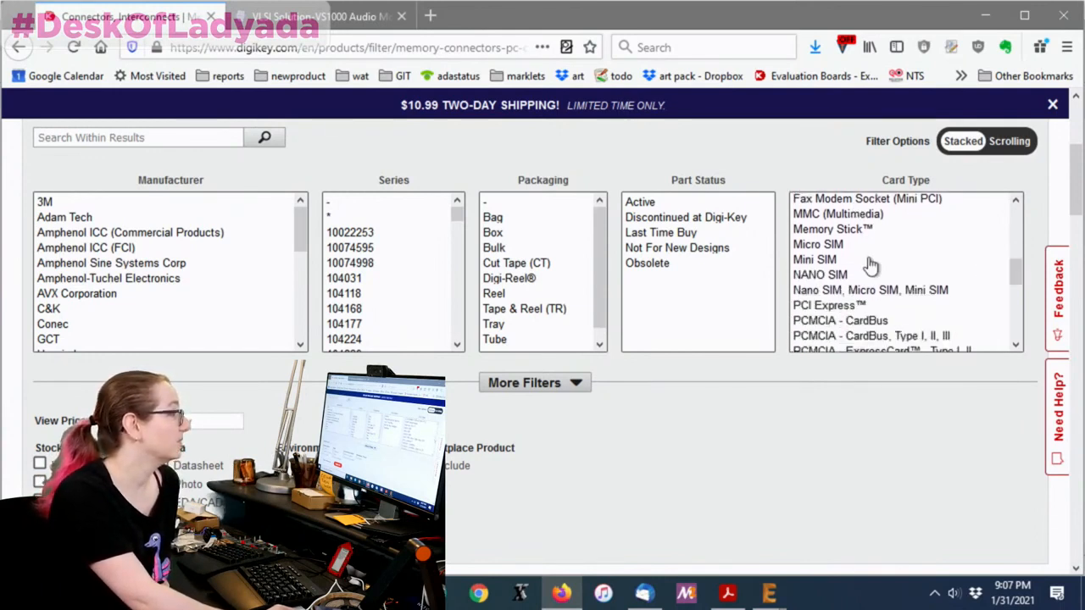
{"action": "scroll", "scroll_direction": "down", "scroll_amount": 3}
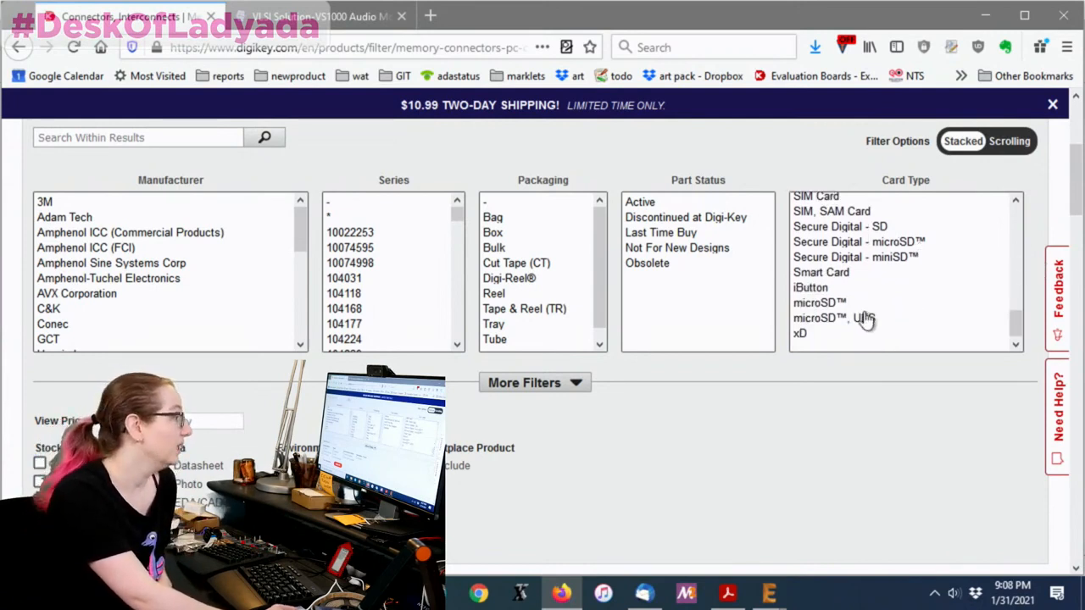
Filter Card Type to microSD, microSD UFS and Secure Digital - microSD.
{"action": "left_click", "coordinate": [819, 303]}
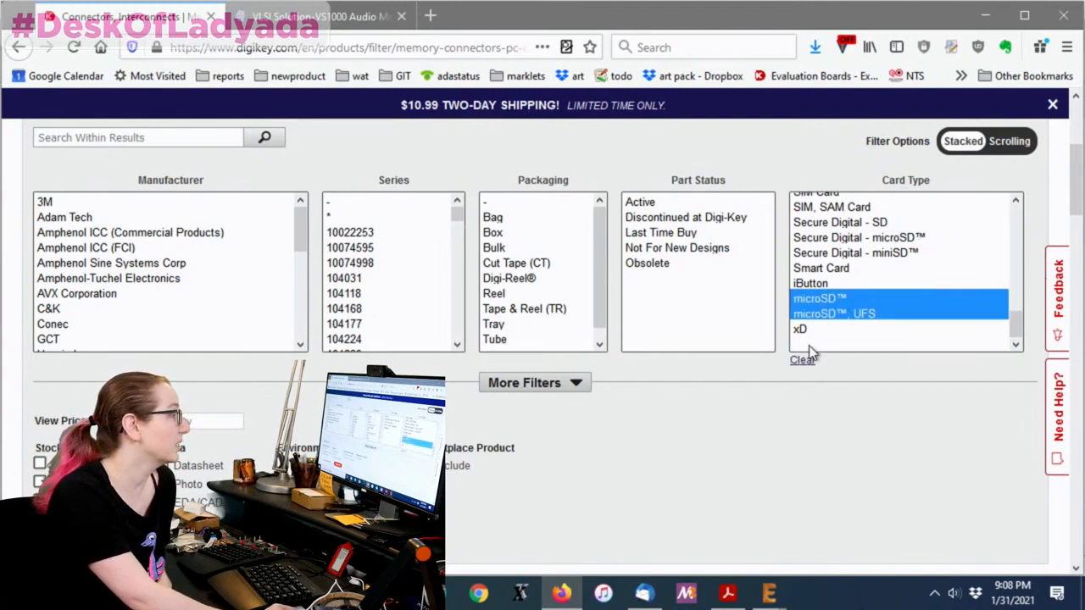
{"action": "mouse_move", "coordinate": [937, 344]}
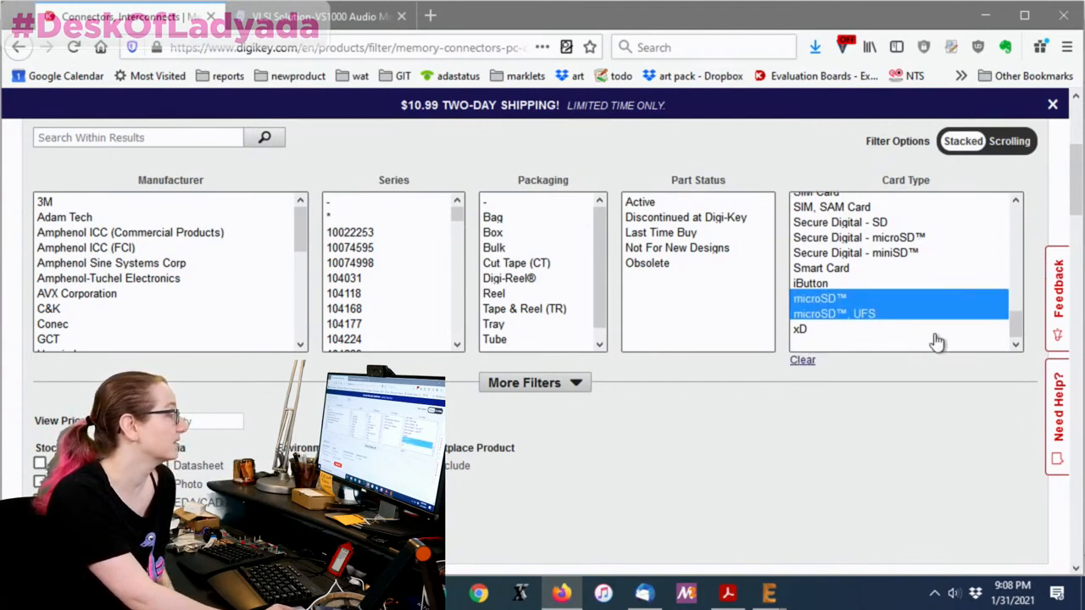
{"action": "mouse_move", "coordinate": [913, 261]}
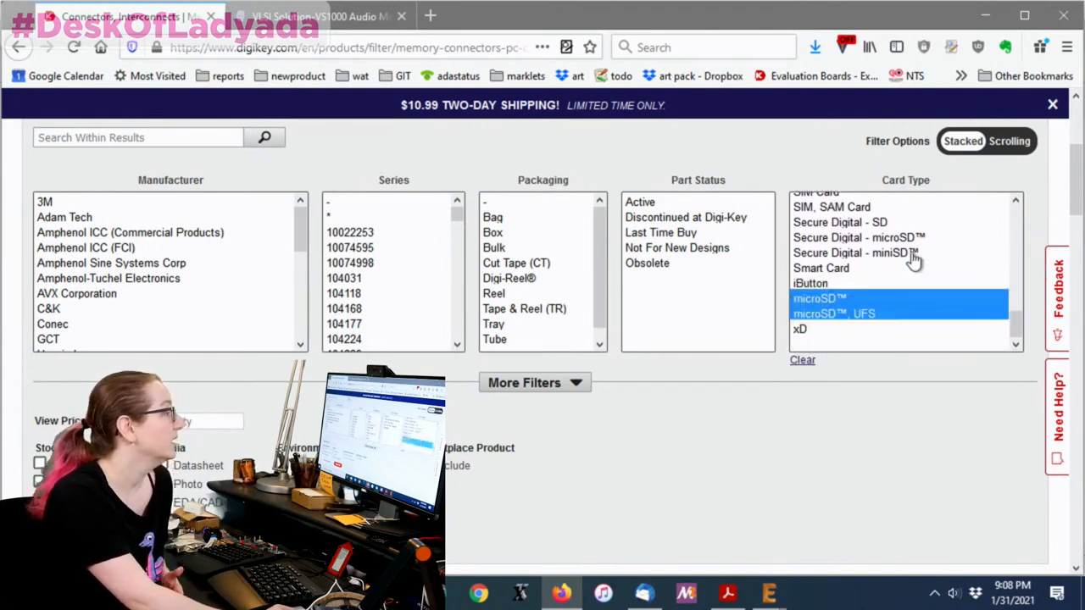
{"action": "left_click", "coordinate": [858, 237]}
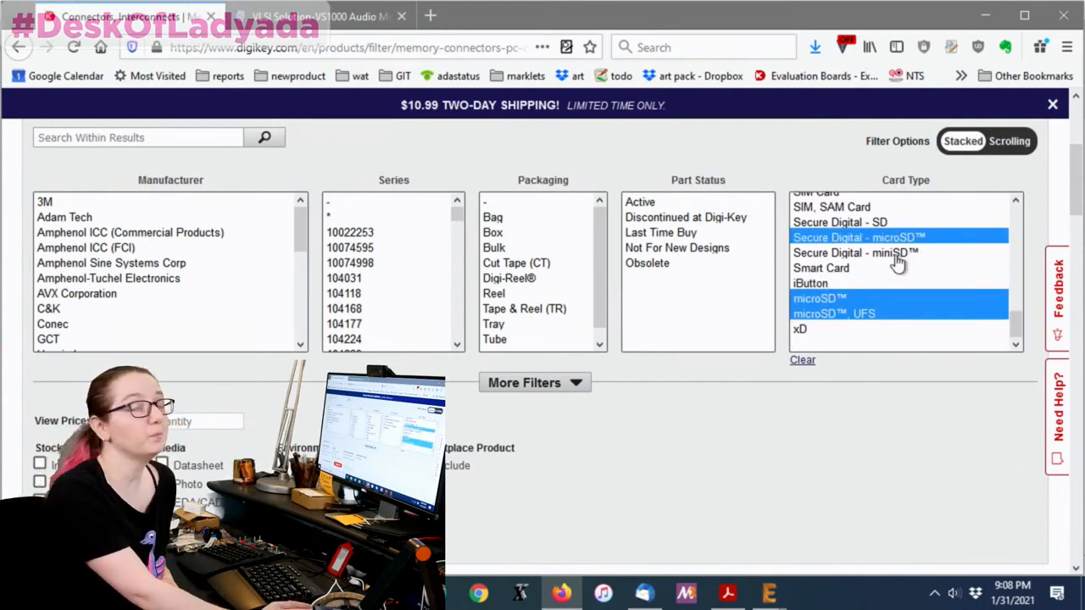
{"action": "mouse_move", "coordinate": [853, 252]}
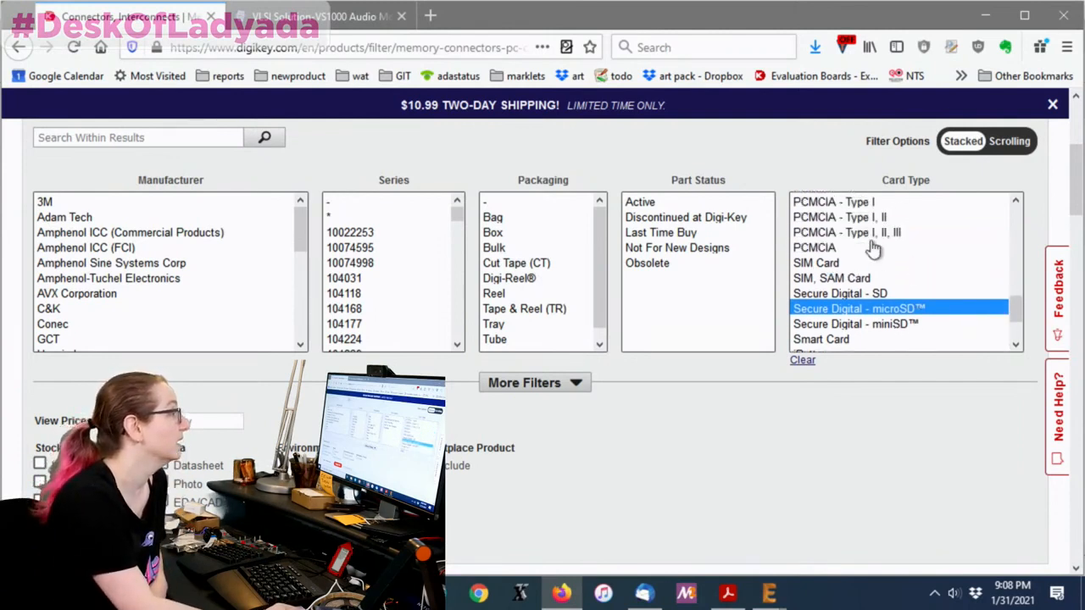
{"action": "scroll", "scroll_direction": "down", "scroll_amount": 3}
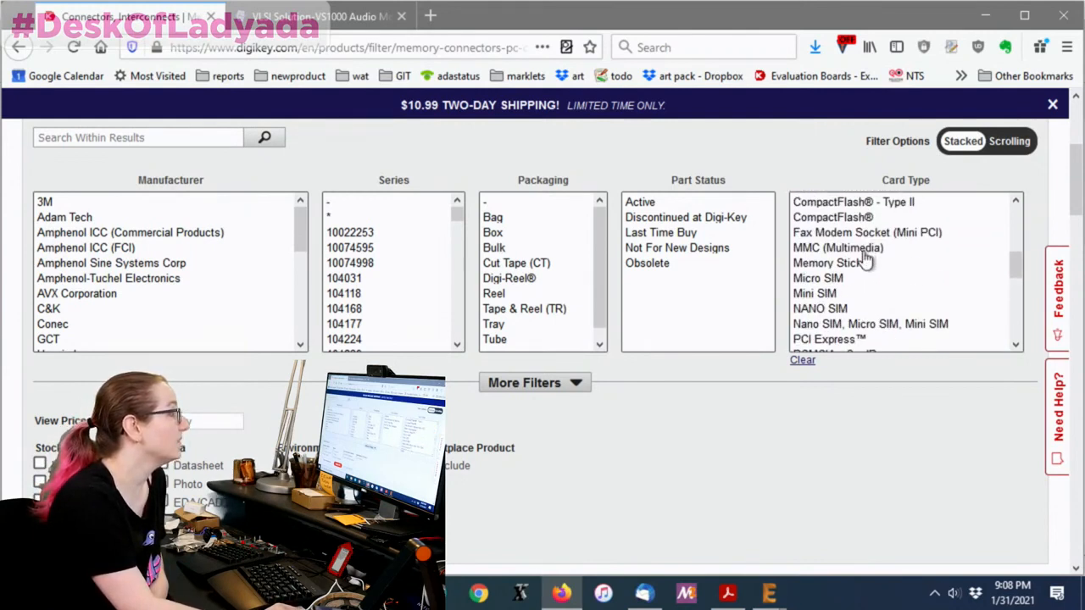
{"action": "mouse_move", "coordinate": [886, 262]}
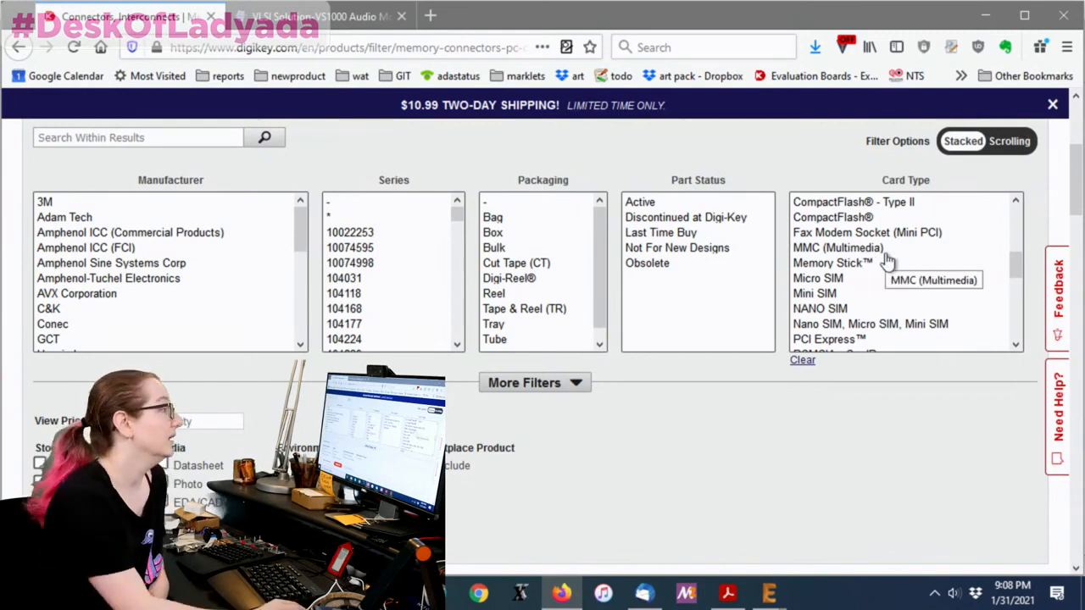
{"action": "scroll", "scroll_direction": "down", "scroll_amount": 3}
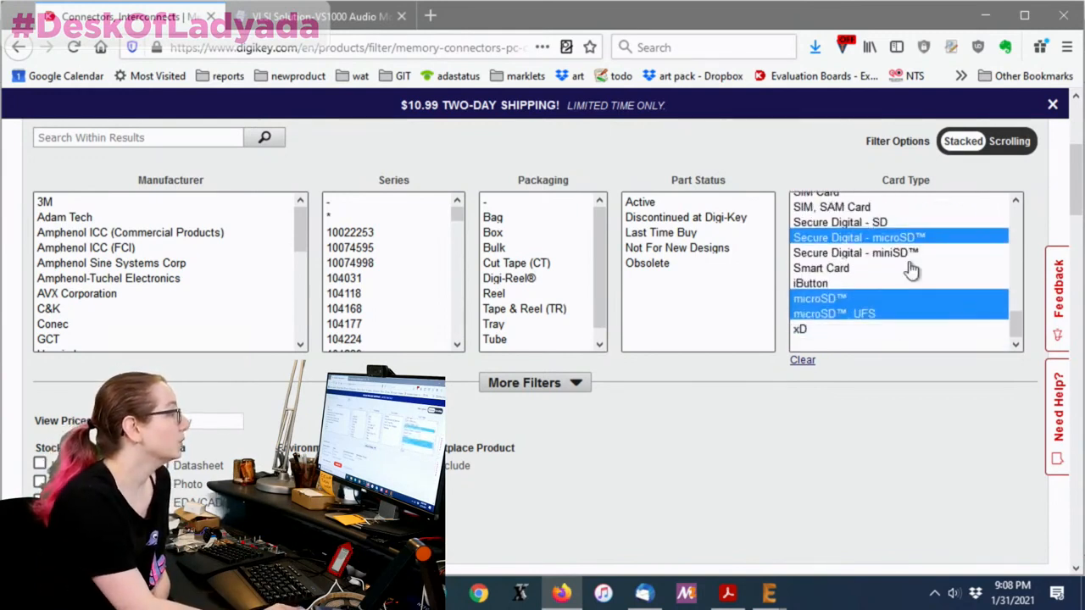
{"action": "scroll", "scroll_direction": "down", "scroll_amount": 3}
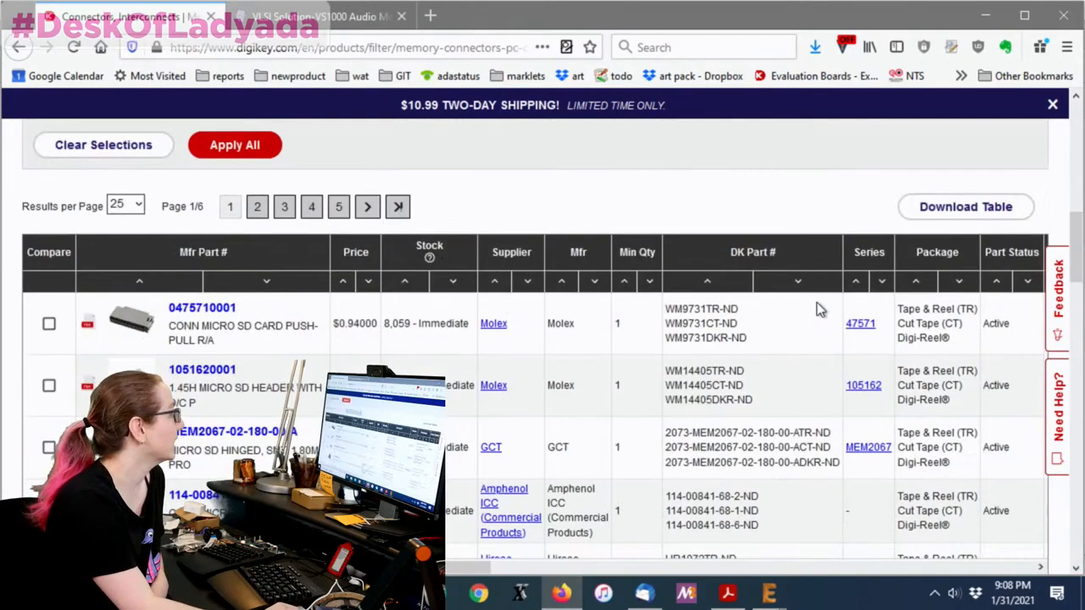
{"action": "scroll", "scroll_direction": "down", "scroll_amount": 3}
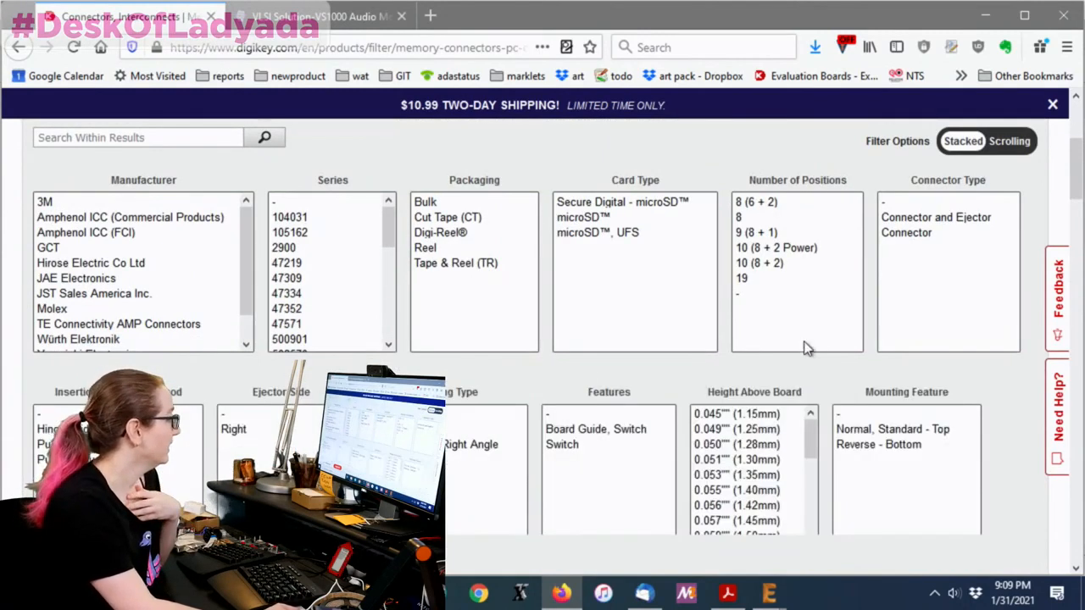
Limit the Mounting Type filter to the Surface Mount entries.
{"action": "scroll", "scroll_direction": "down", "scroll_amount": 3}
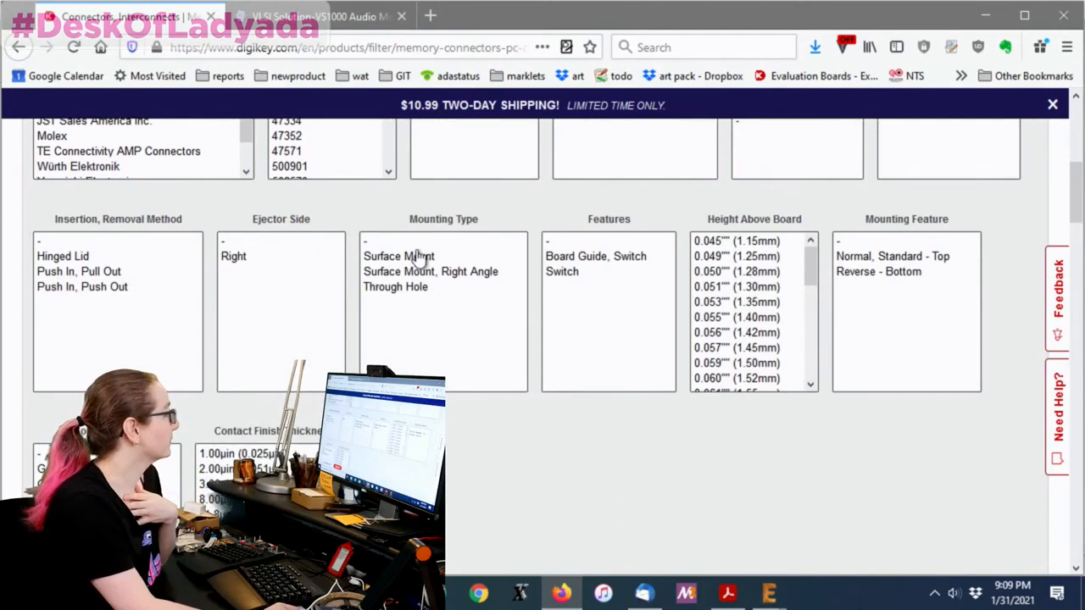
{"action": "mouse_move", "coordinate": [411, 248]}
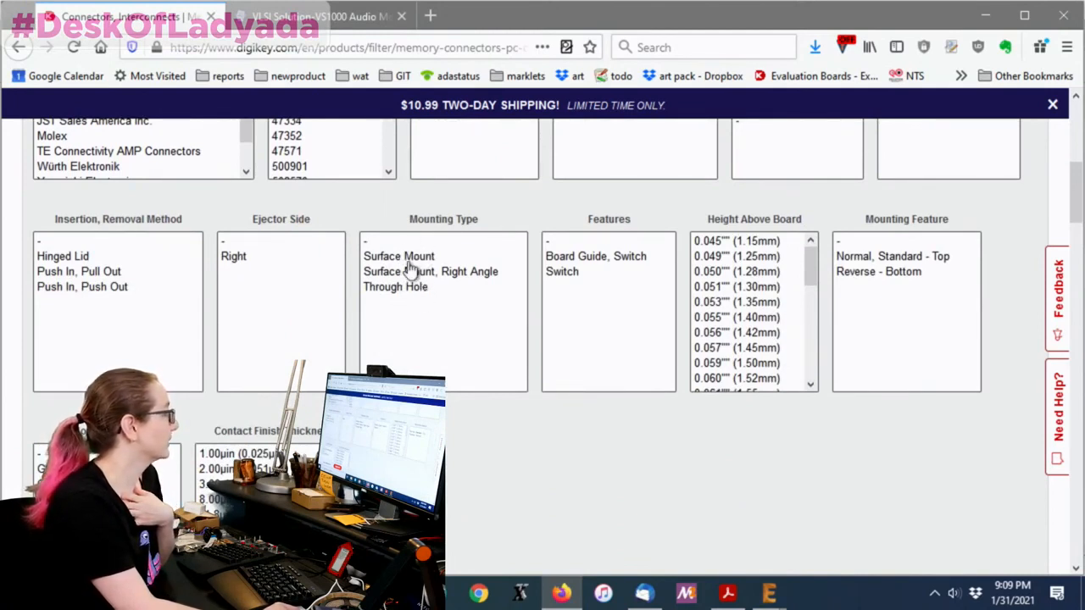
{"action": "mouse_move", "coordinate": [369, 250]}
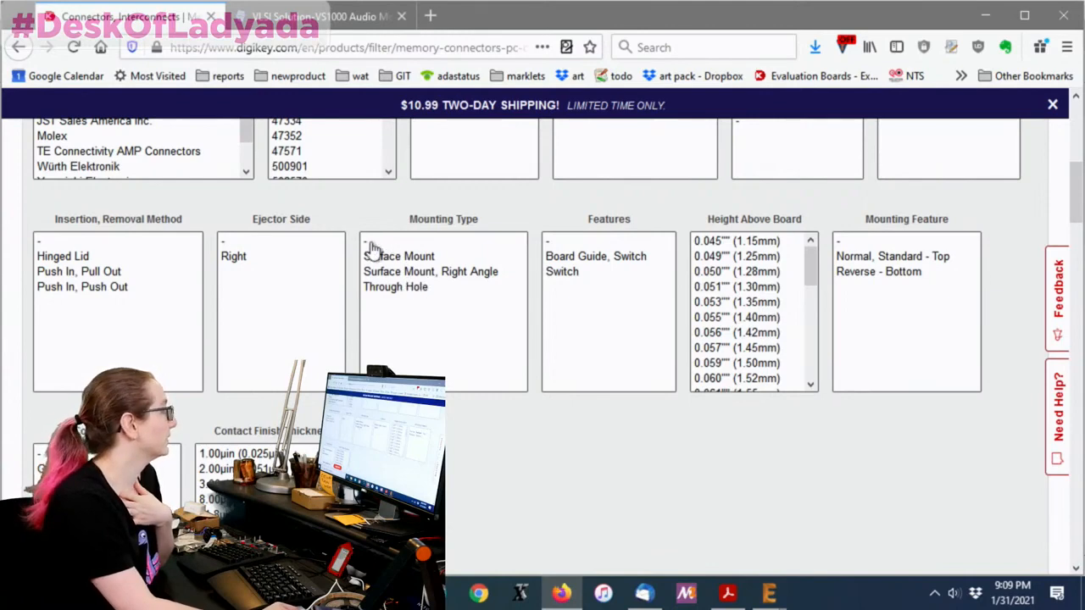
{"action": "left_click", "coordinate": [395, 286]}
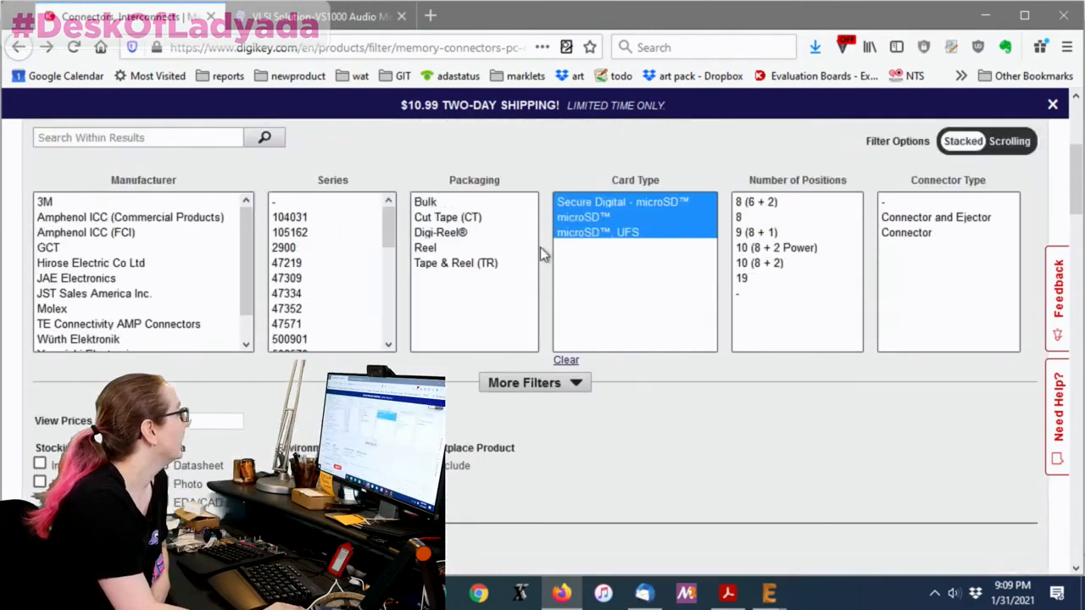
{"action": "scroll", "scroll_direction": "down", "scroll_amount": 3}
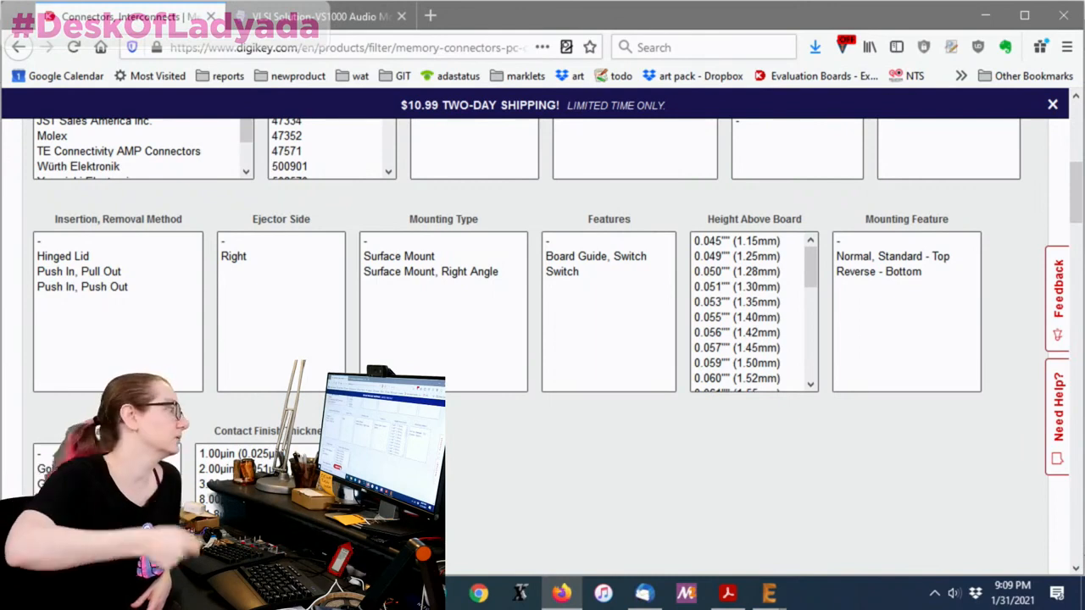
{"action": "mouse_move", "coordinate": [535, 442]}
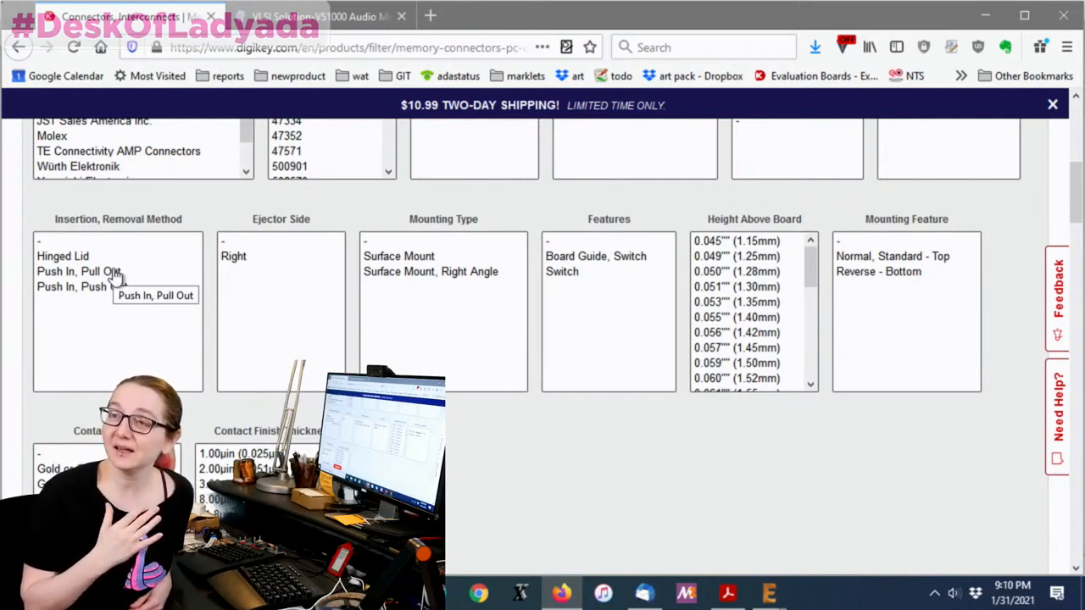
{"action": "scroll", "scroll_direction": "down", "scroll_amount": 3}
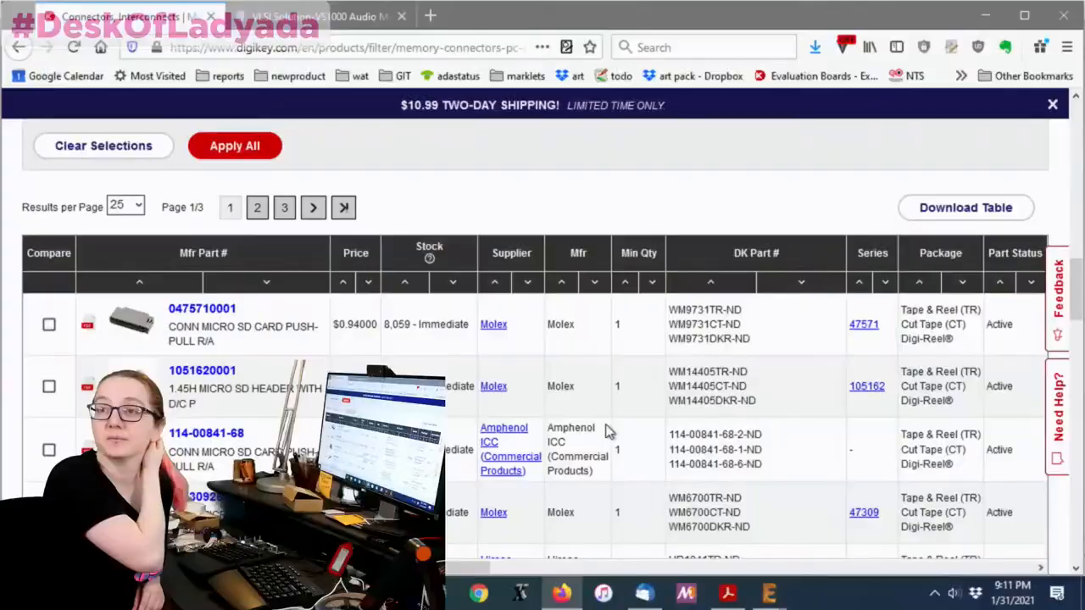
Preview the connector results, then switch to the VS1000 Audio Module tab.
{"action": "scroll", "scroll_direction": "down", "scroll_amount": 3}
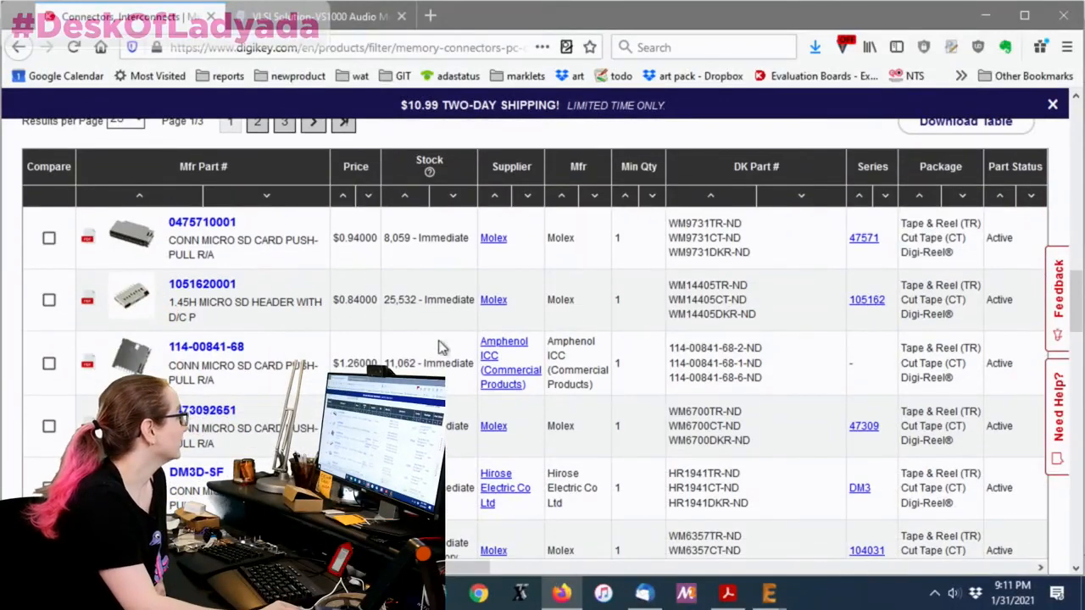
{"action": "mouse_move", "coordinate": [132, 237]}
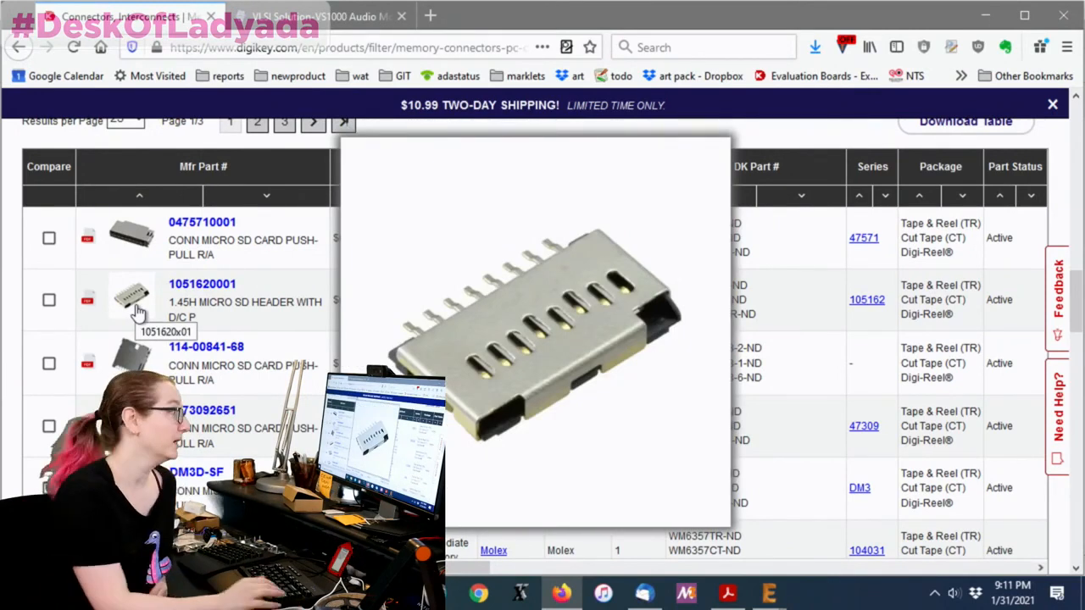
{"action": "left_click", "coordinate": [317, 16]}
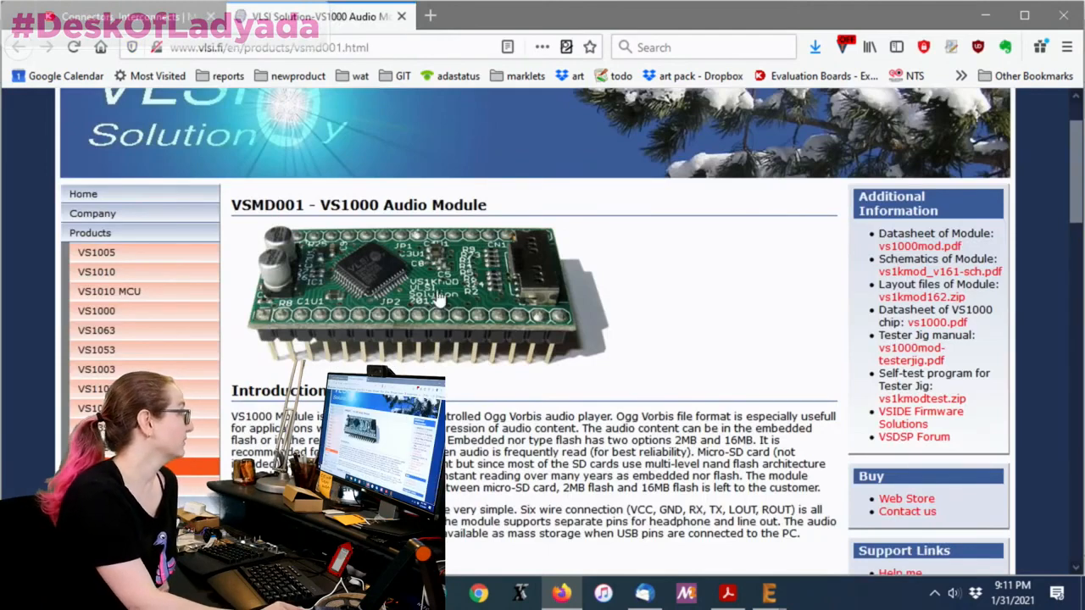
{"action": "mouse_move", "coordinate": [521, 330]}
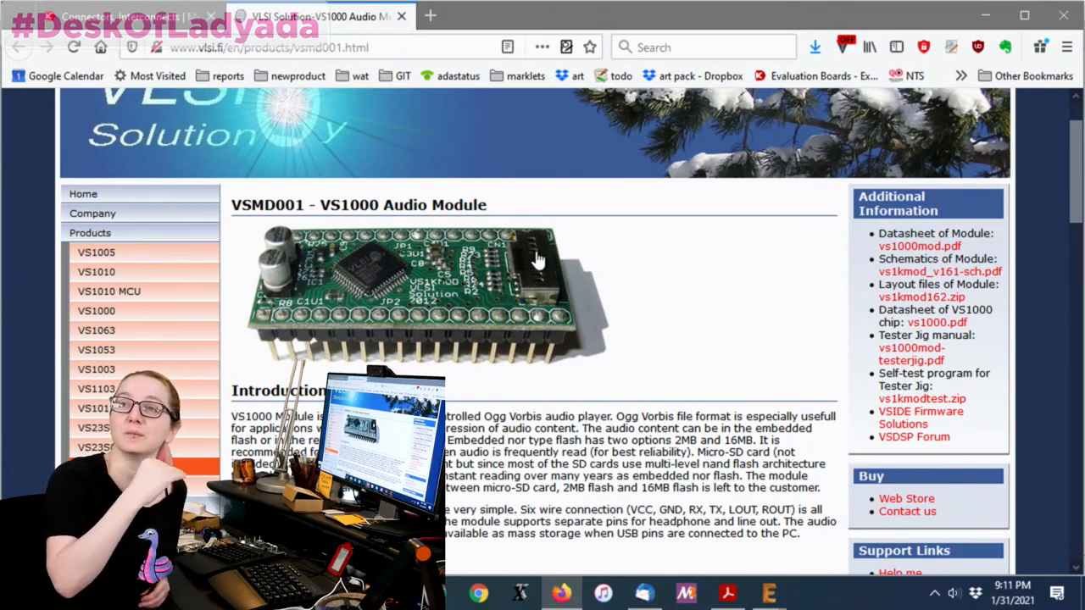
{"action": "mouse_move", "coordinate": [526, 292]}
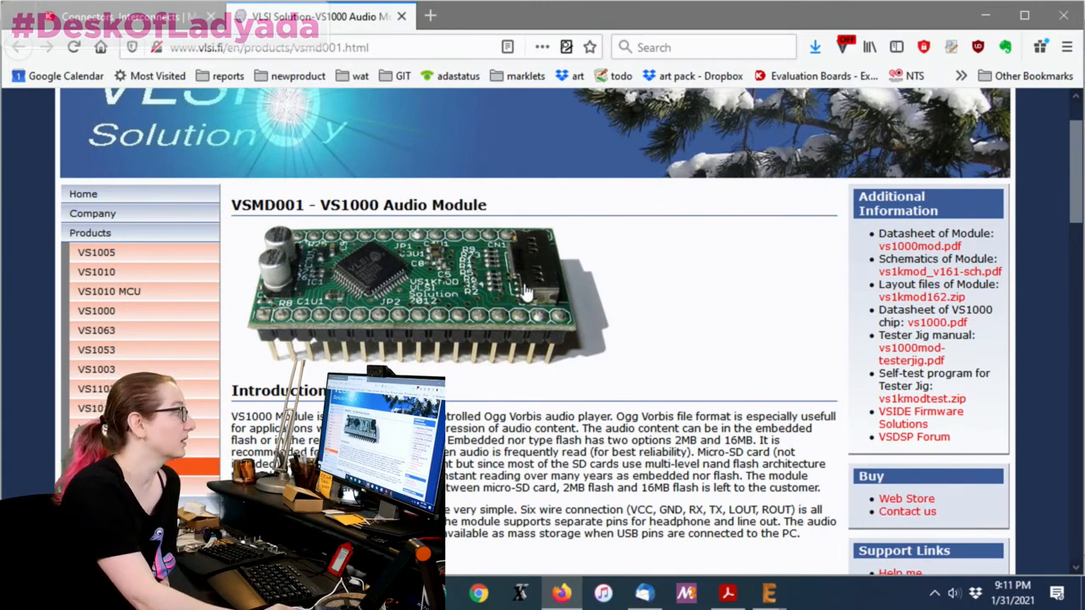
{"action": "mouse_move", "coordinate": [529, 271]}
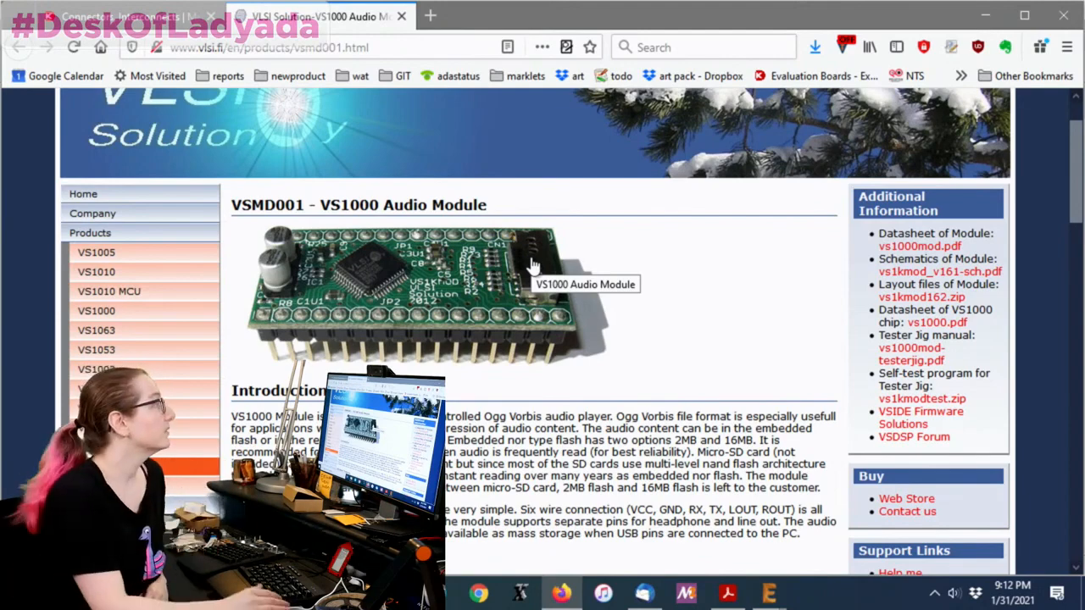
Return from the VS1000 module page to the Digi-Key microSD socket results.
{"action": "left_click", "coordinate": [119, 16]}
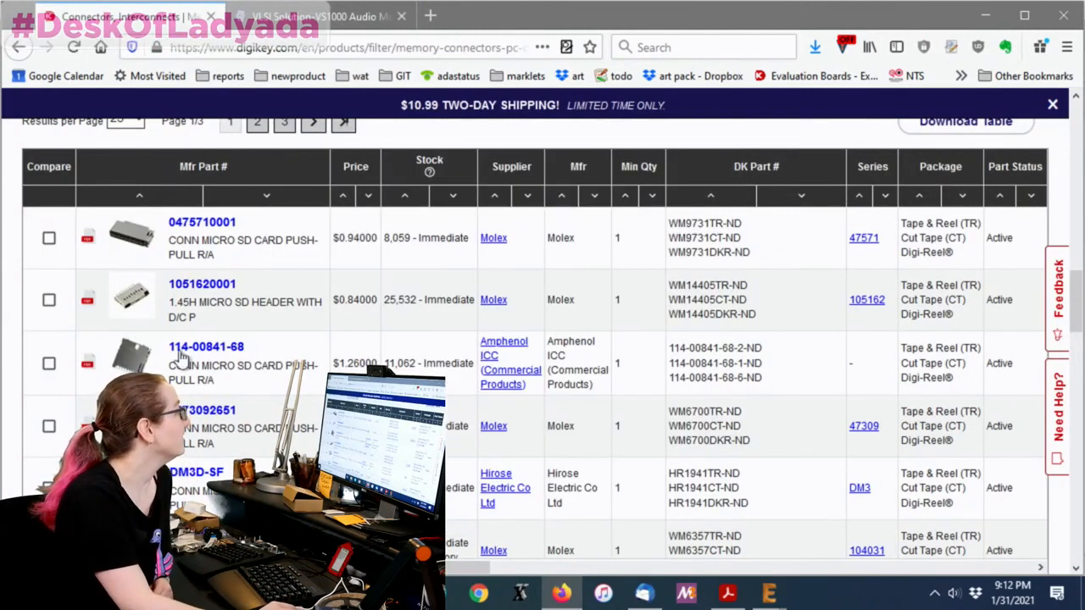
{"action": "mouse_move", "coordinate": [131, 299]}
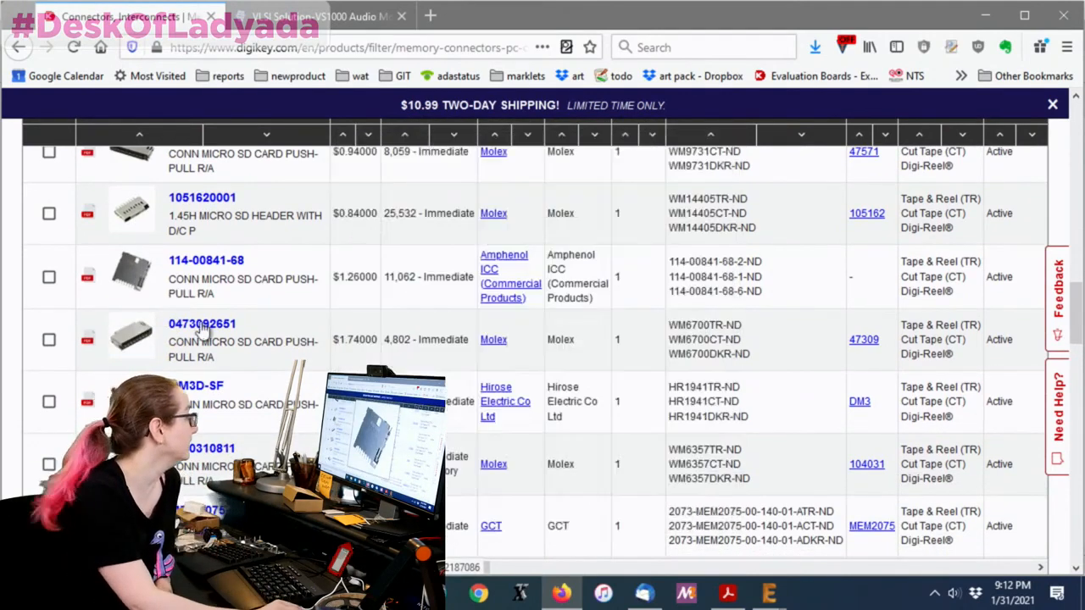
Scroll the microSD socket results past GCT MEM2075, then back to the filters.
{"action": "scroll", "scroll_direction": "down", "scroll_amount": 3}
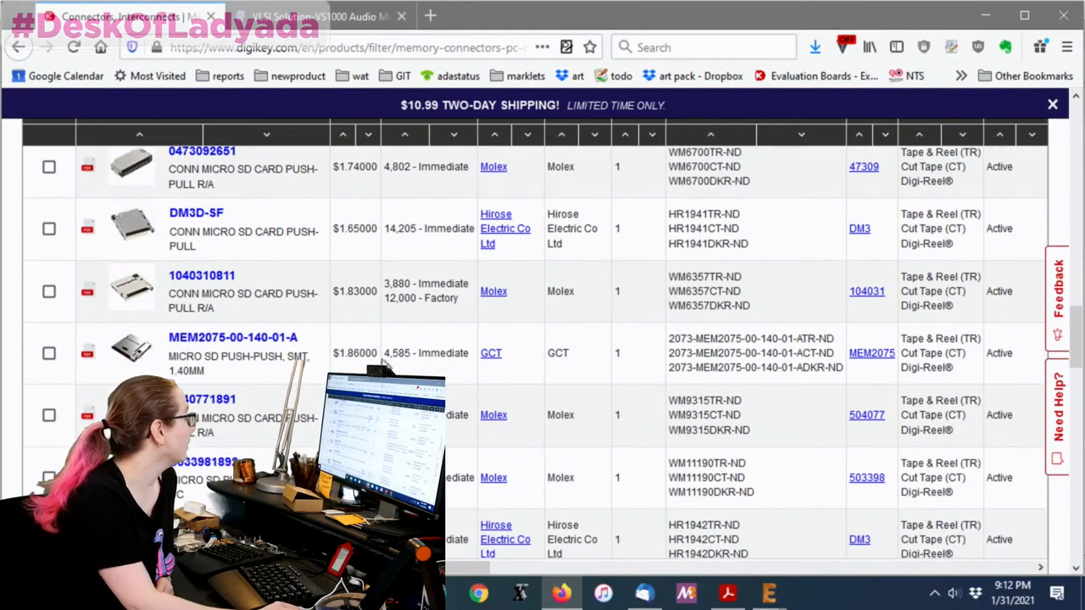
{"action": "scroll", "scroll_direction": "down", "scroll_amount": 3}
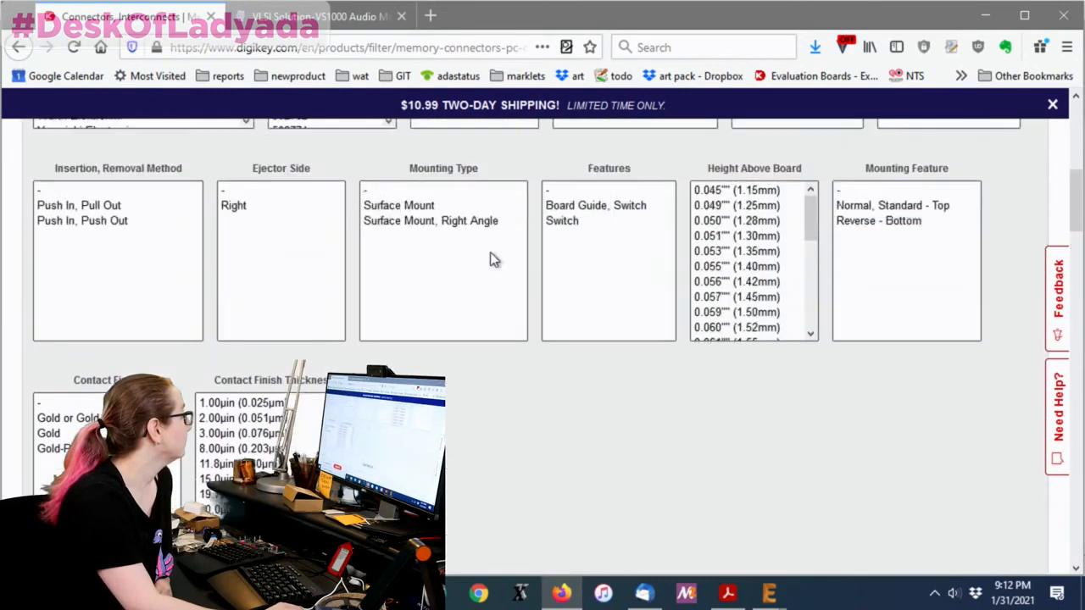
Restrict to Normally Stocking parts priced at 250 units, showing GCT MEM2051 at $0.78.
{"action": "scroll", "scroll_direction": "down", "scroll_amount": 3}
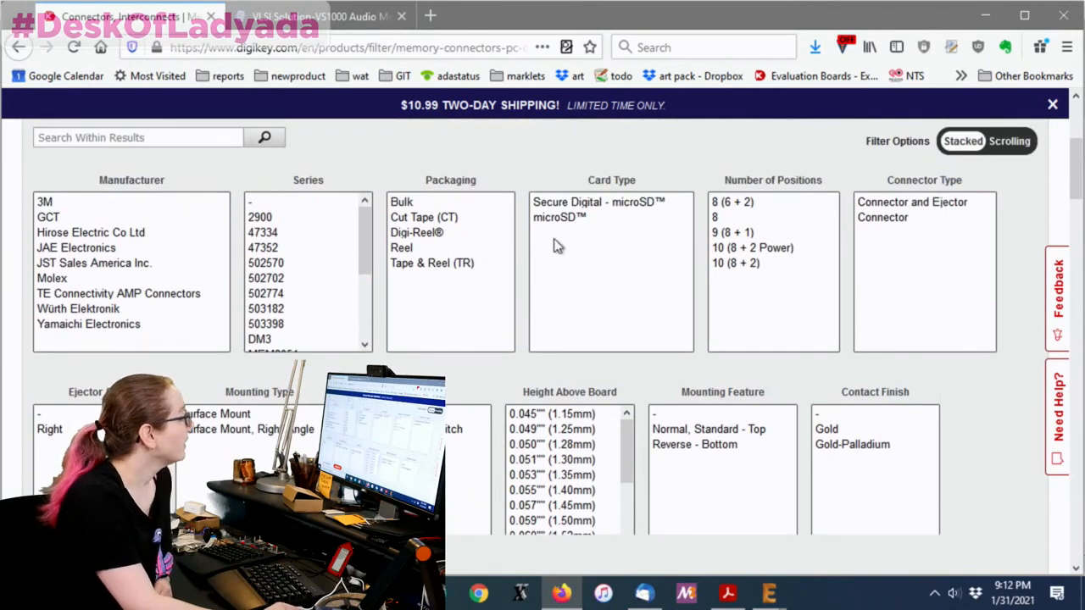
{"action": "scroll", "scroll_direction": "down", "scroll_amount": 3}
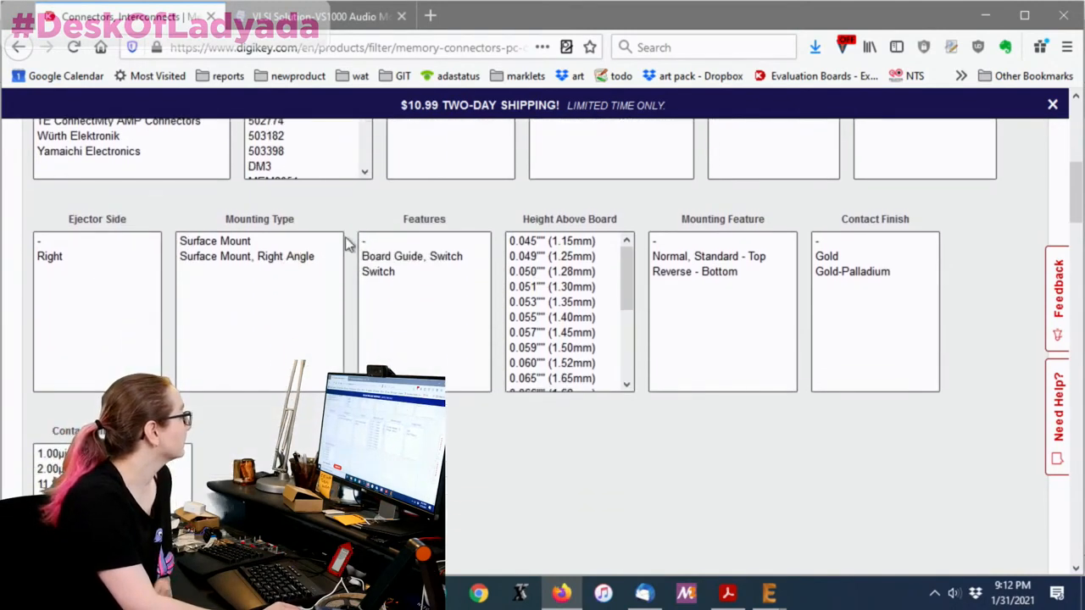
{"action": "scroll", "scroll_direction": "down", "scroll_amount": 3}
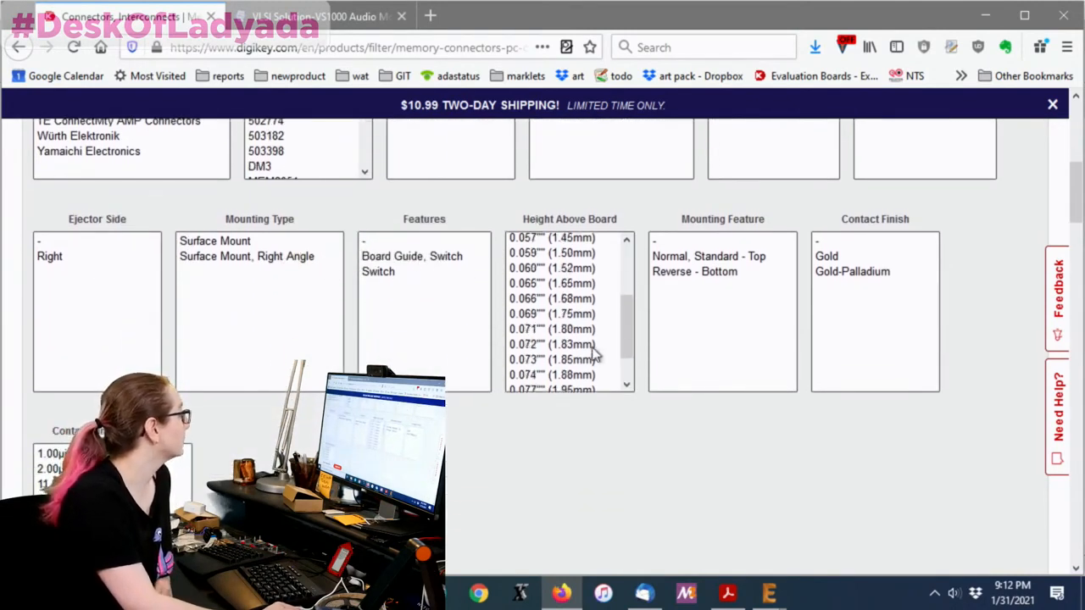
{"action": "scroll", "scroll_direction": "down", "scroll_amount": 3}
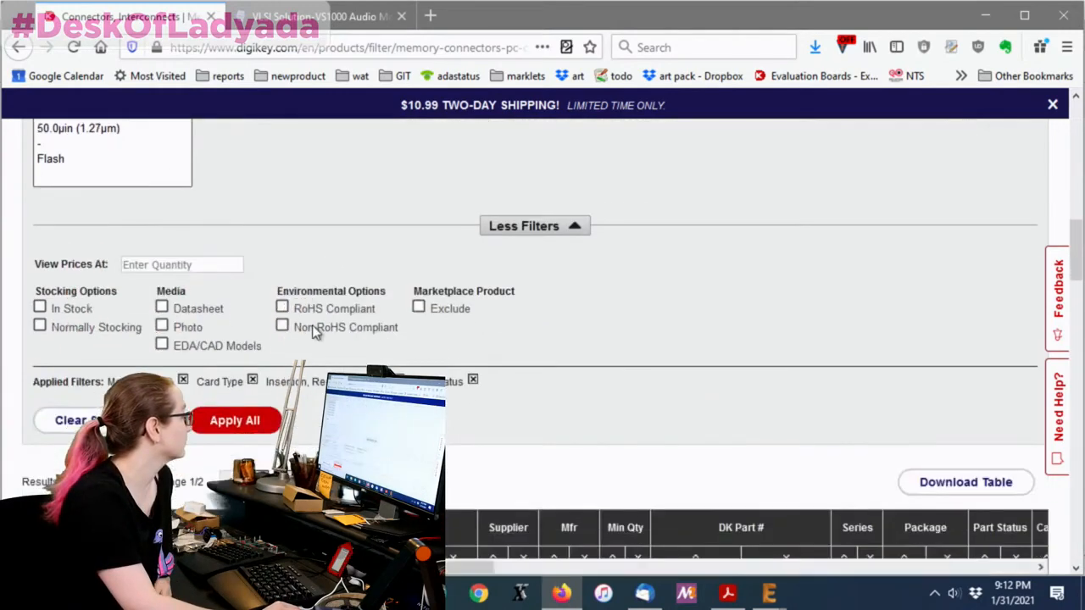
{"action": "left_click", "coordinate": [39, 312]}
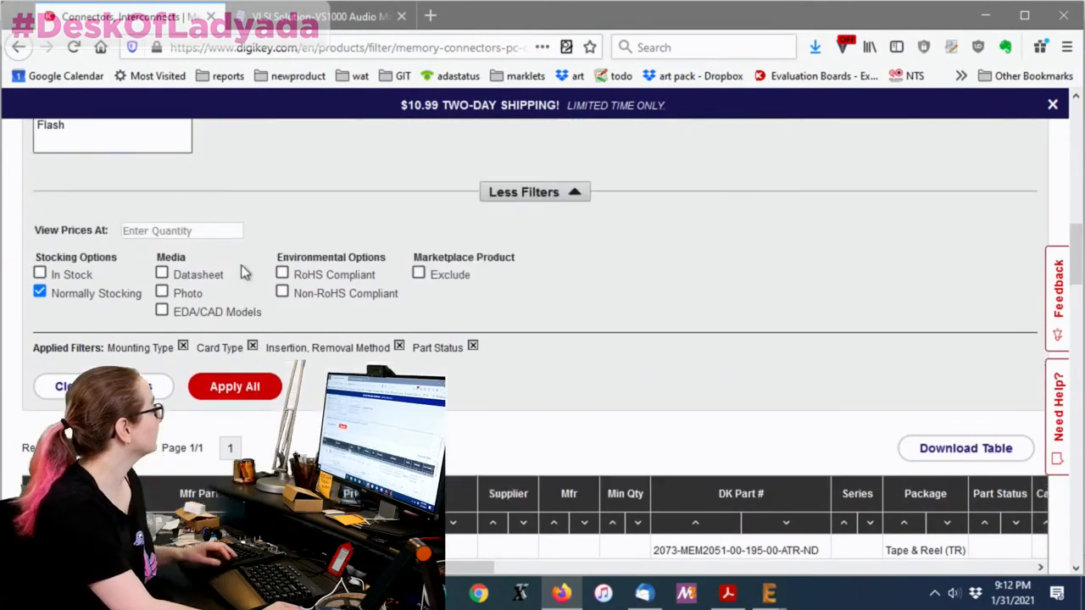
{"action": "type", "text": "1"}
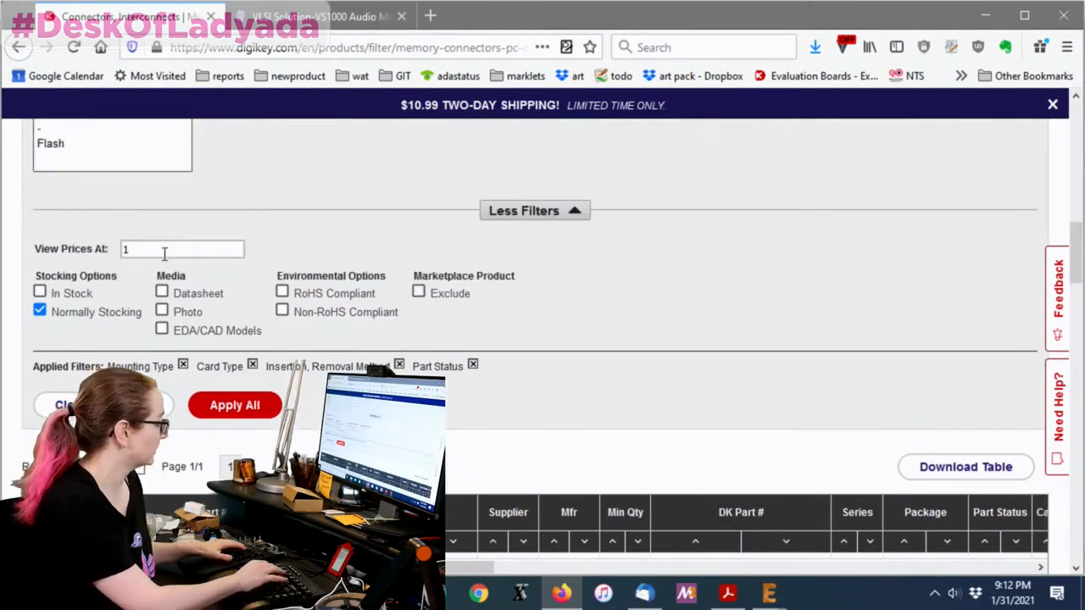
{"action": "type", "text": "250"}
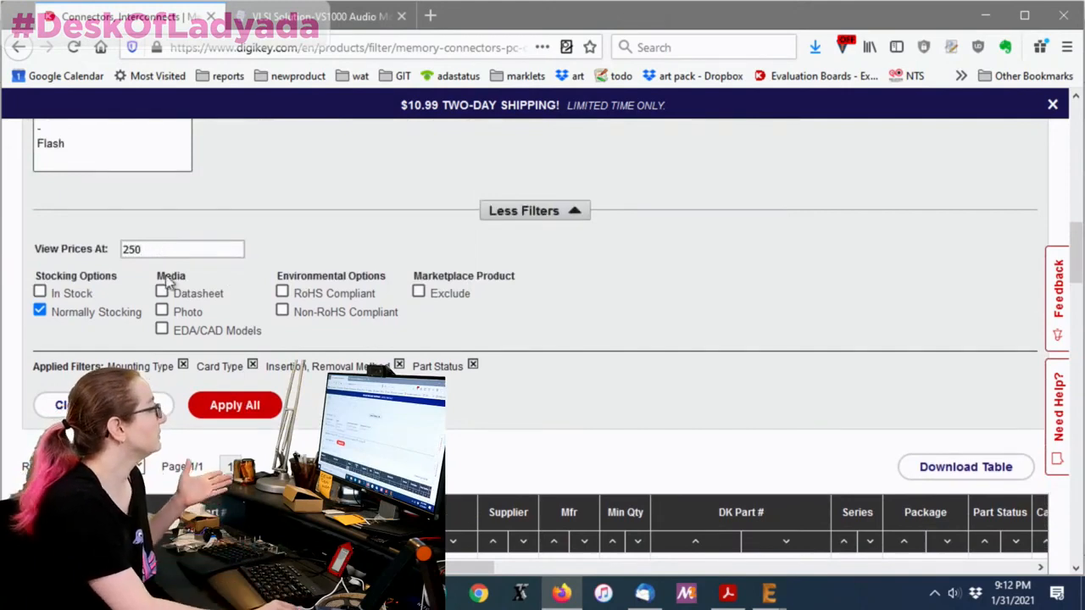
{"action": "scroll", "scroll_direction": "down", "scroll_amount": 3}
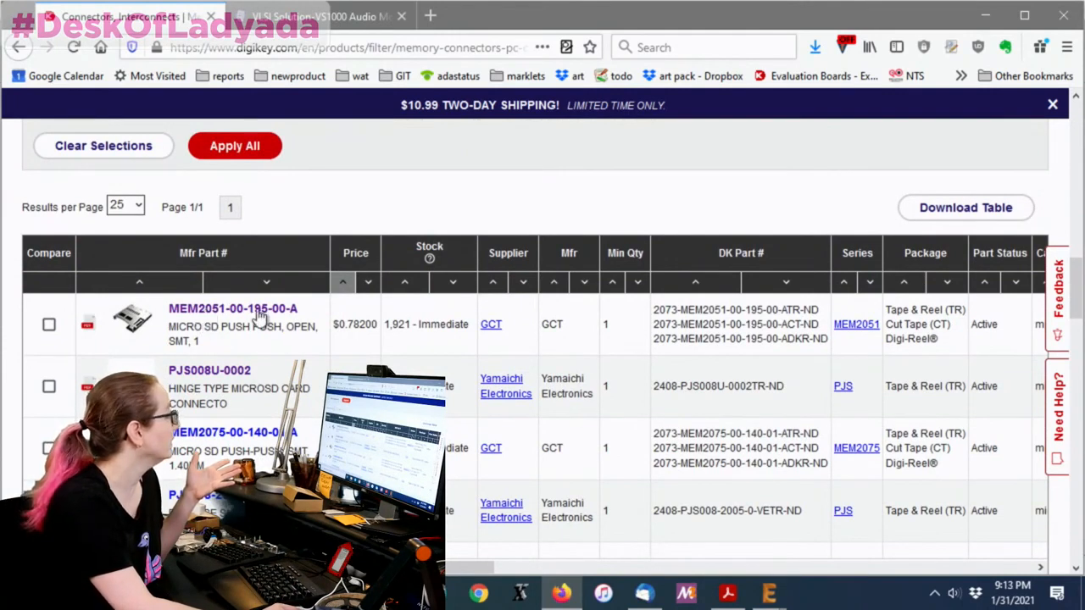
{"action": "left_click", "coordinate": [233, 308]}
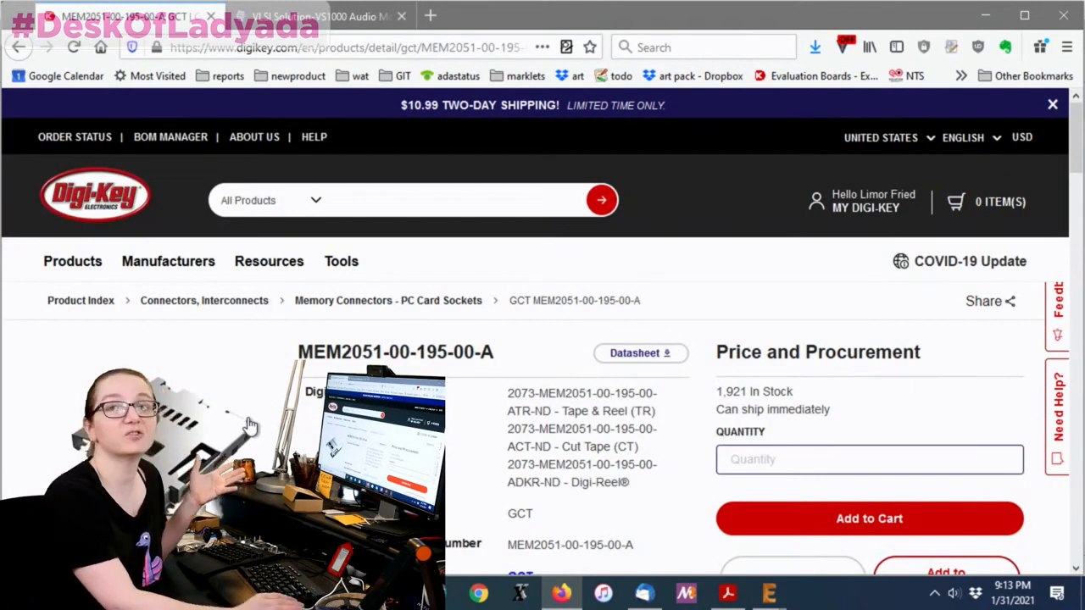
{"action": "scroll", "scroll_direction": "down", "scroll_amount": 3}
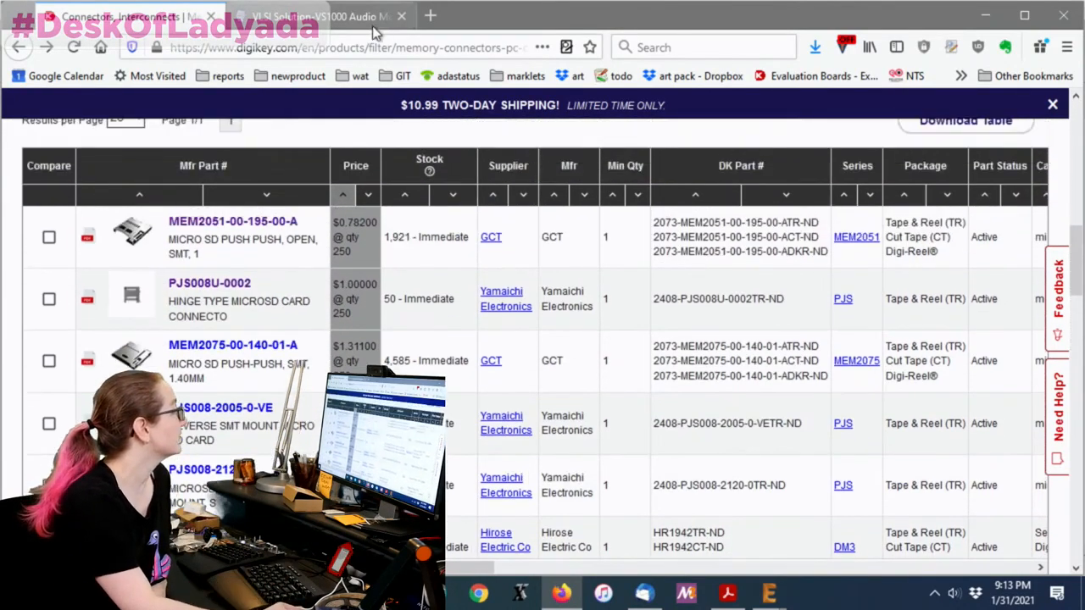
{"action": "left_click", "coordinate": [317, 16]}
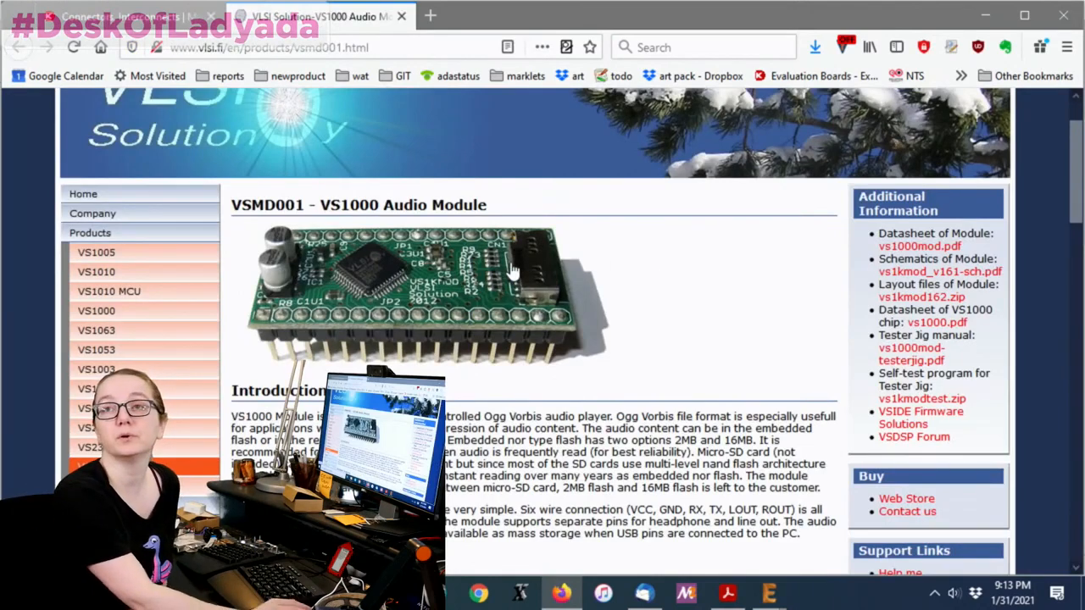
{"action": "mouse_move", "coordinate": [513, 271]}
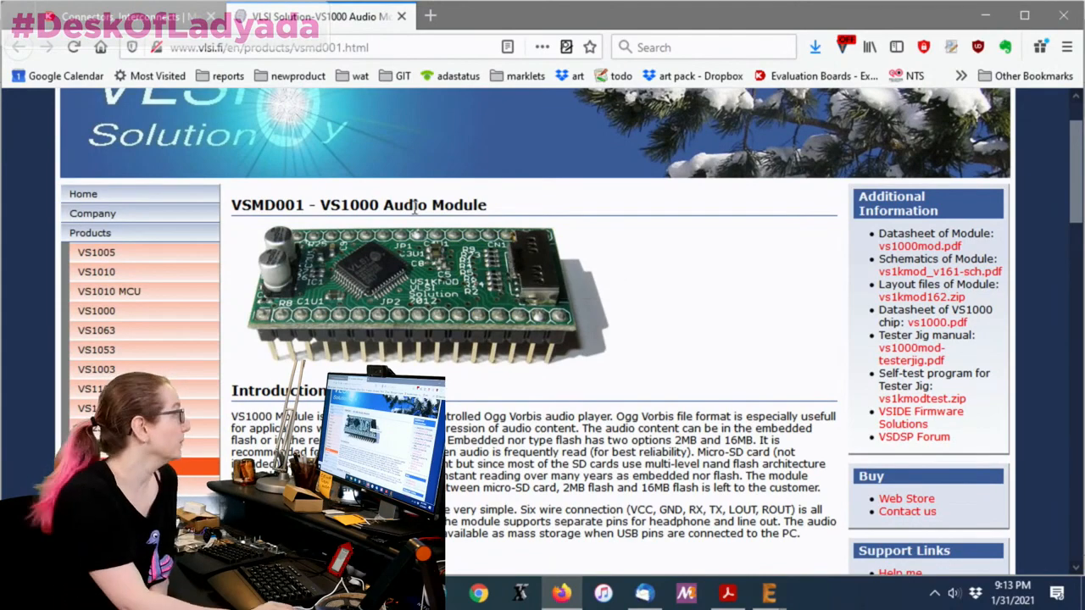
{"action": "left_click", "coordinate": [119, 15]}
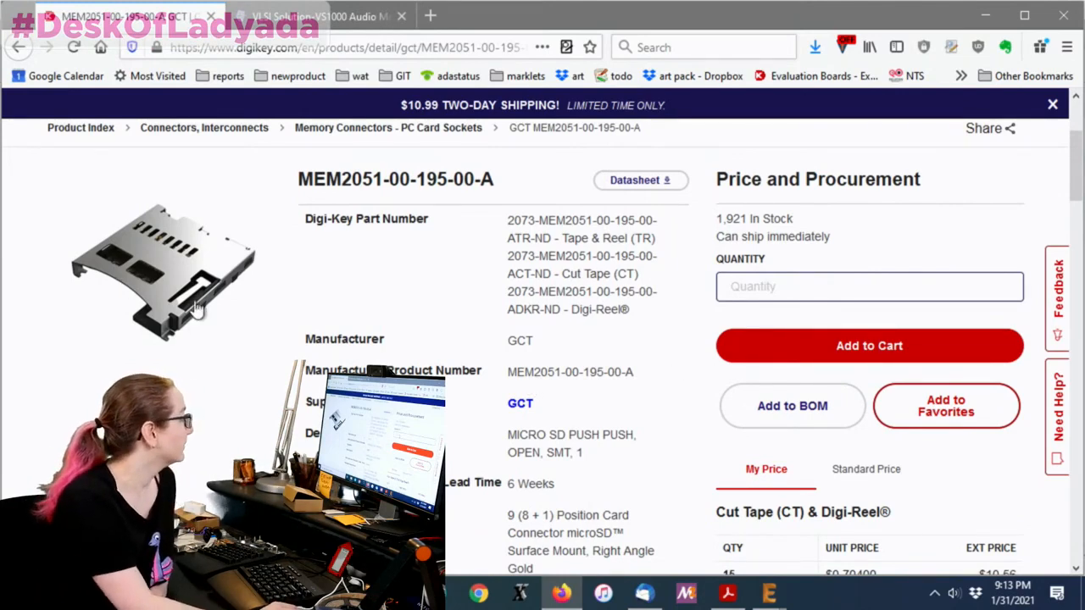
Open the mem2051.pdf datasheet in Acrobat to review the recommended PCB layout.
{"action": "left_click", "coordinate": [640, 180]}
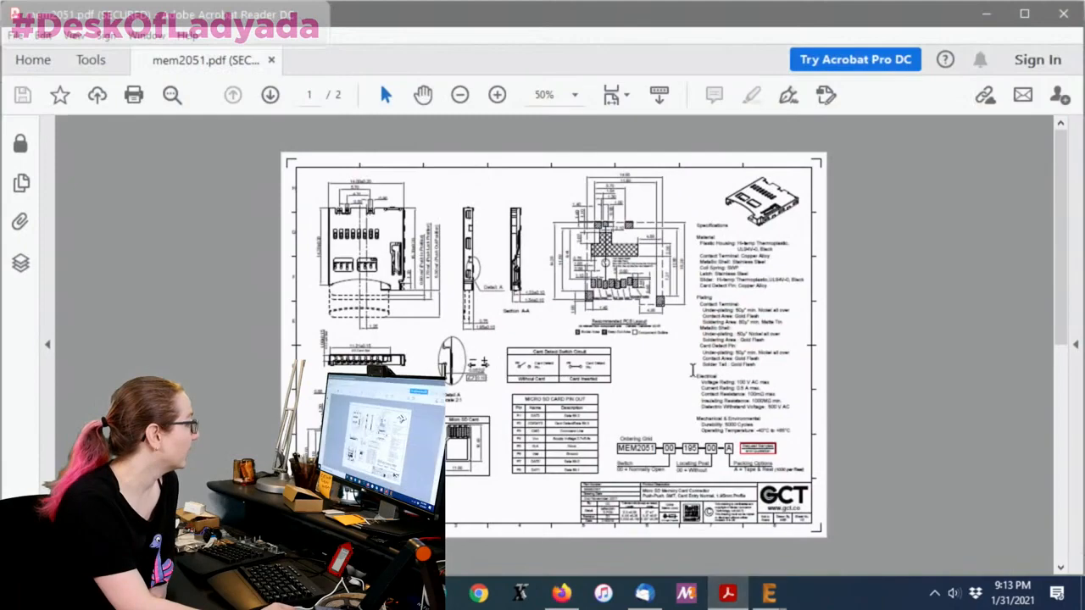
{"action": "left_click", "coordinate": [497, 94]}
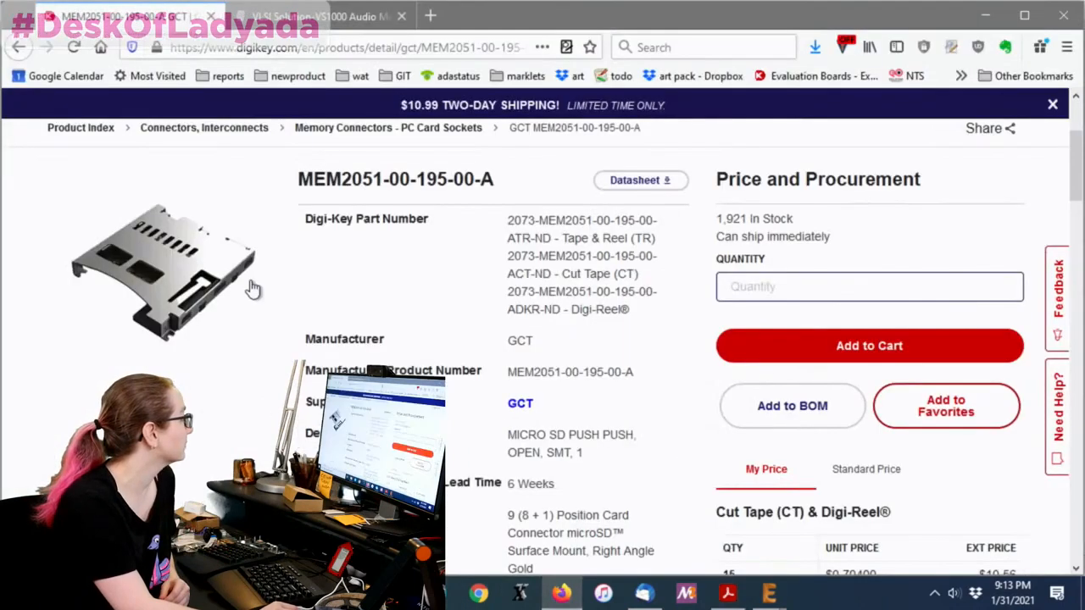
{"action": "mouse_move", "coordinate": [170, 221]}
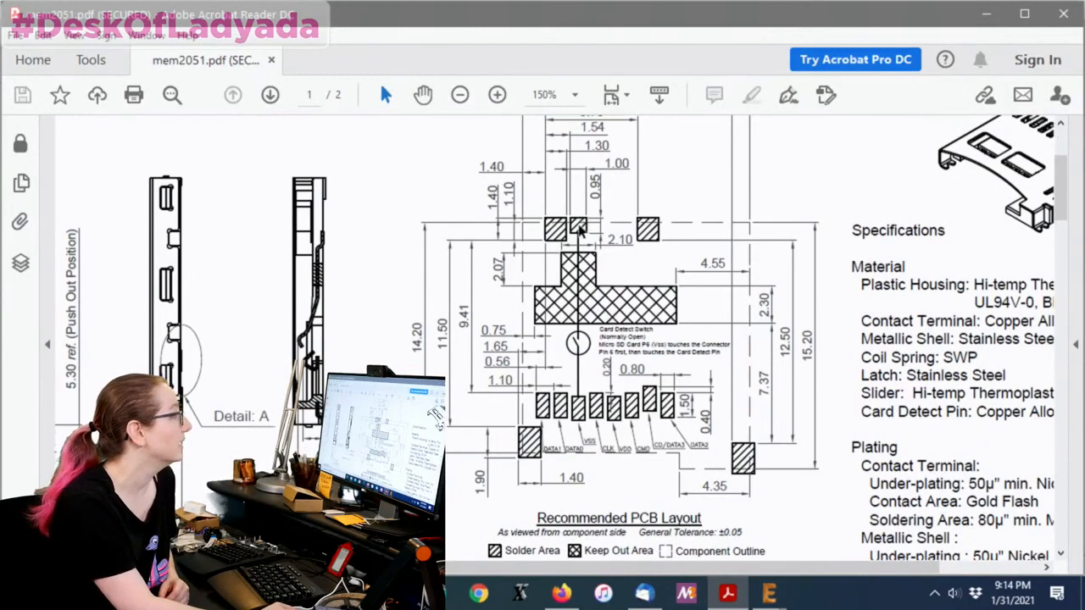
{"action": "mouse_move", "coordinate": [534, 259]}
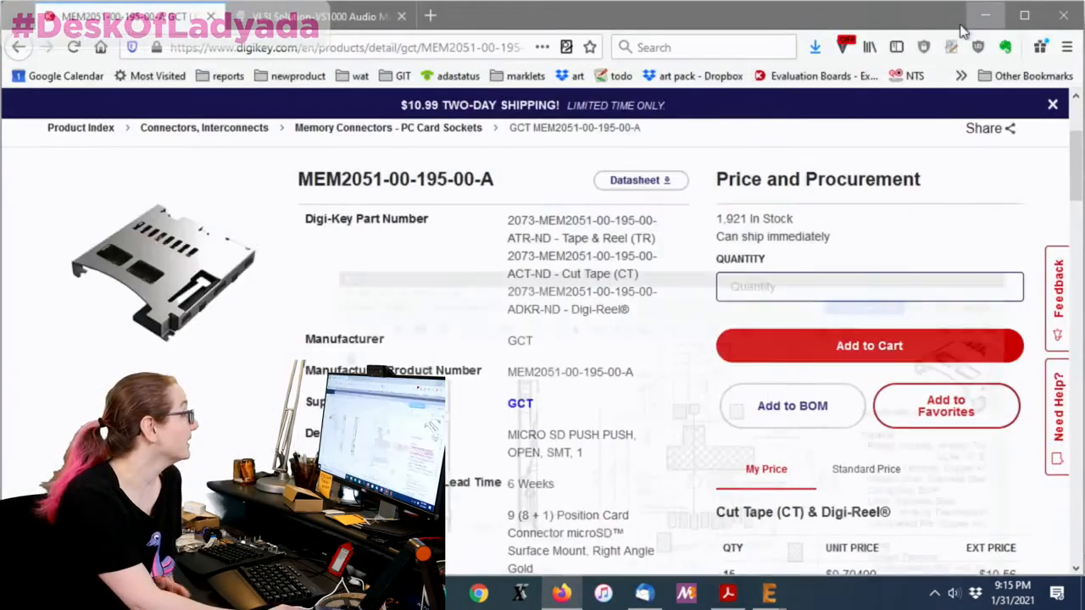
Scroll through the MEM2051 price breaks: $1.13 each, $0.782 at 250, $0.6256 per 1,000.
{"action": "scroll", "scroll_direction": "down", "scroll_amount": 3}
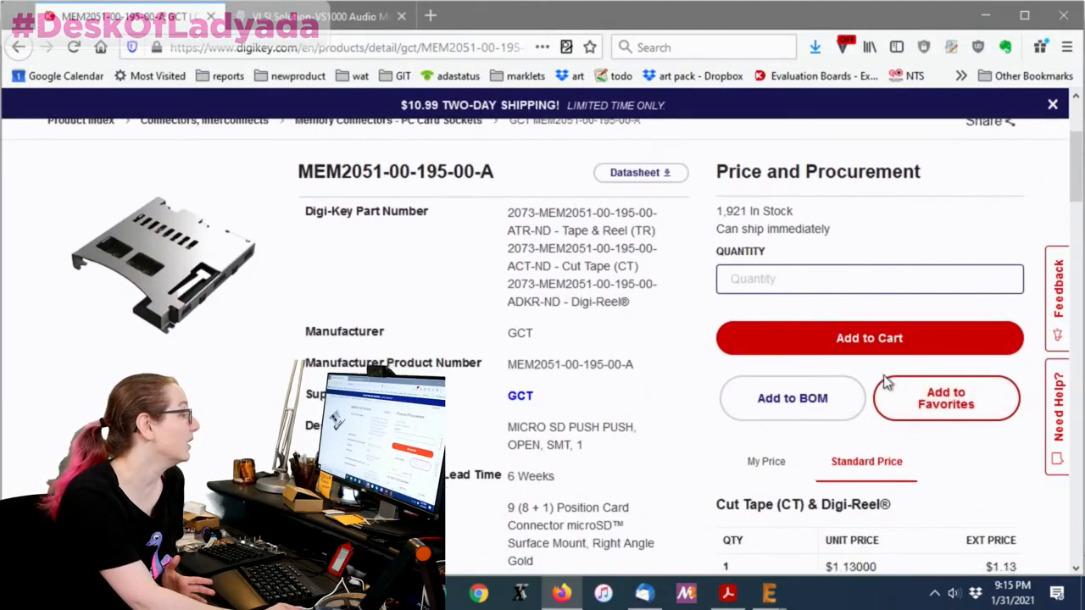
{"action": "scroll", "scroll_direction": "down", "scroll_amount": 3}
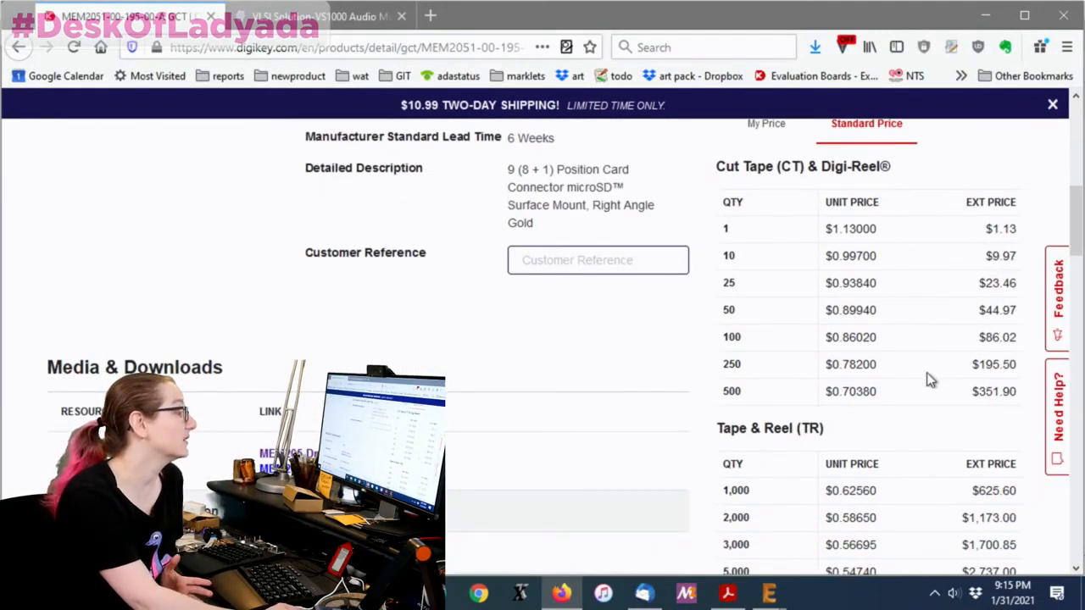
{"action": "scroll", "scroll_direction": "up", "scroll_amount": 3}
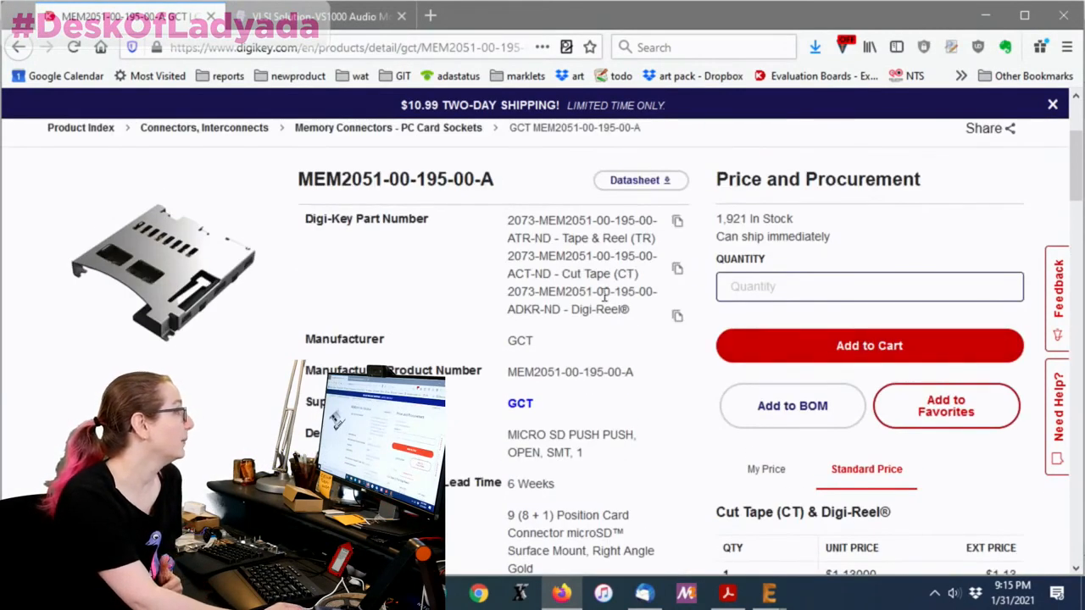